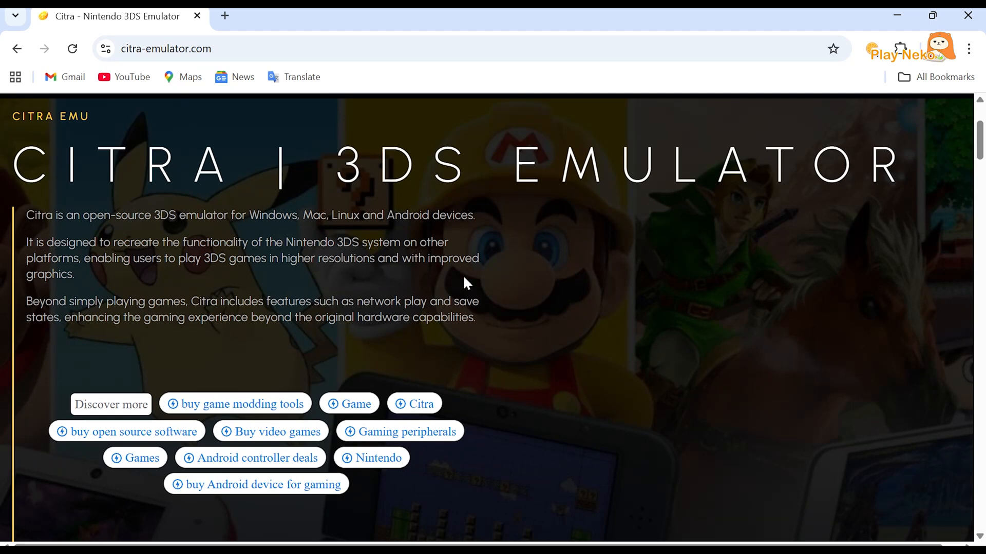
Go to the Citra download page and scroll to the Windows and Mac options.
{"action": "scroll", "scroll_direction": "down", "scroll_amount": 3}
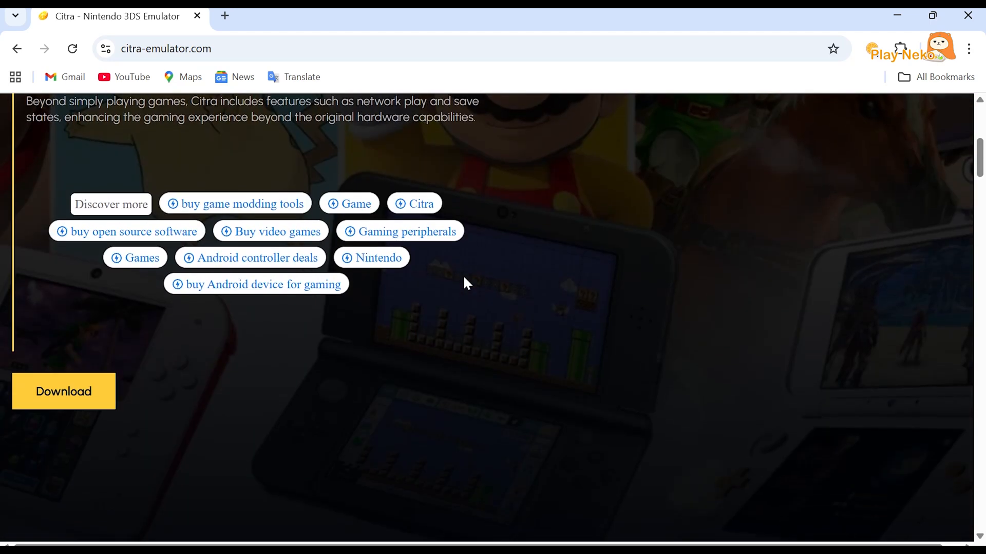
{"action": "left_click", "coordinate": [63, 391]}
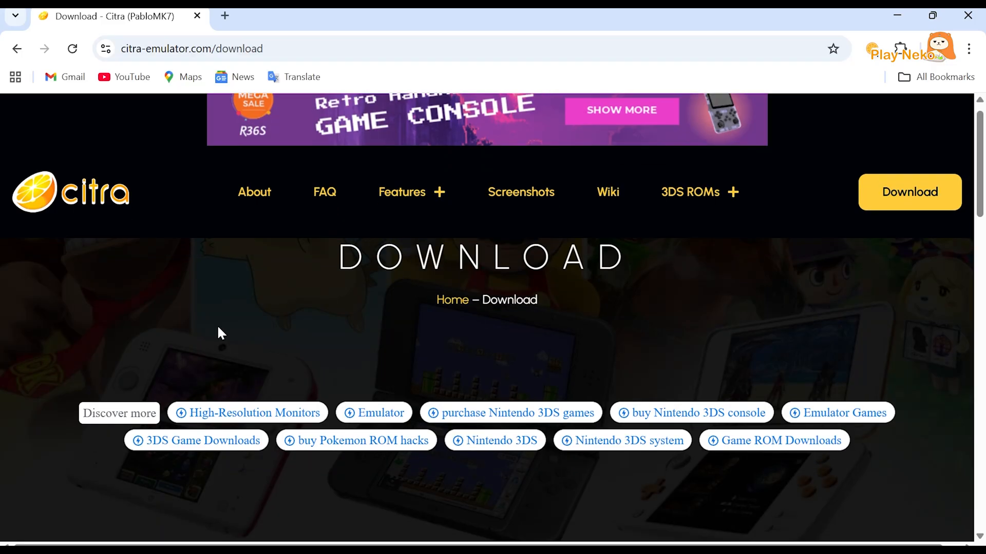
{"action": "scroll", "scroll_direction": "down", "scroll_amount": 3}
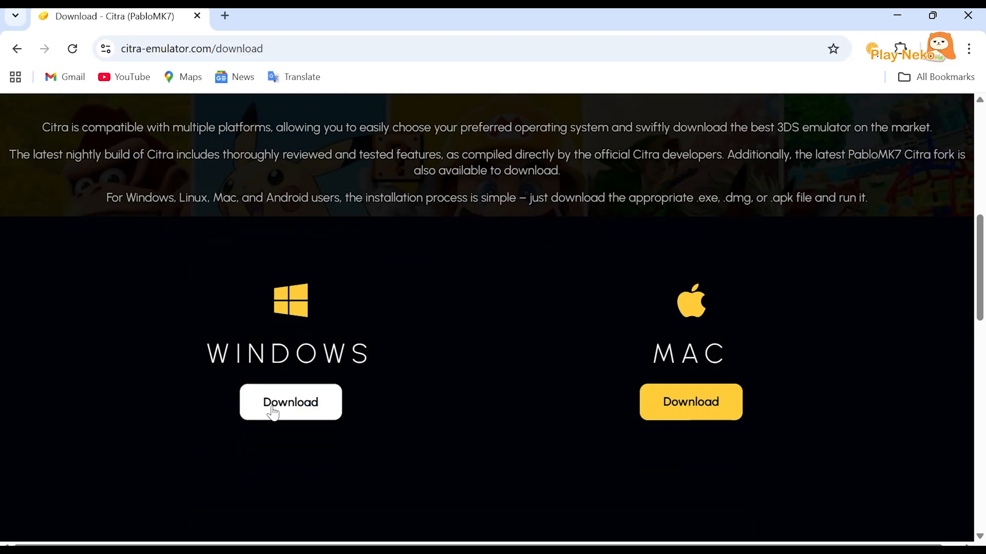
Download the 30.3 MB Windows nightly zip of Citra from the Windows page.
{"action": "left_click", "coordinate": [290, 402]}
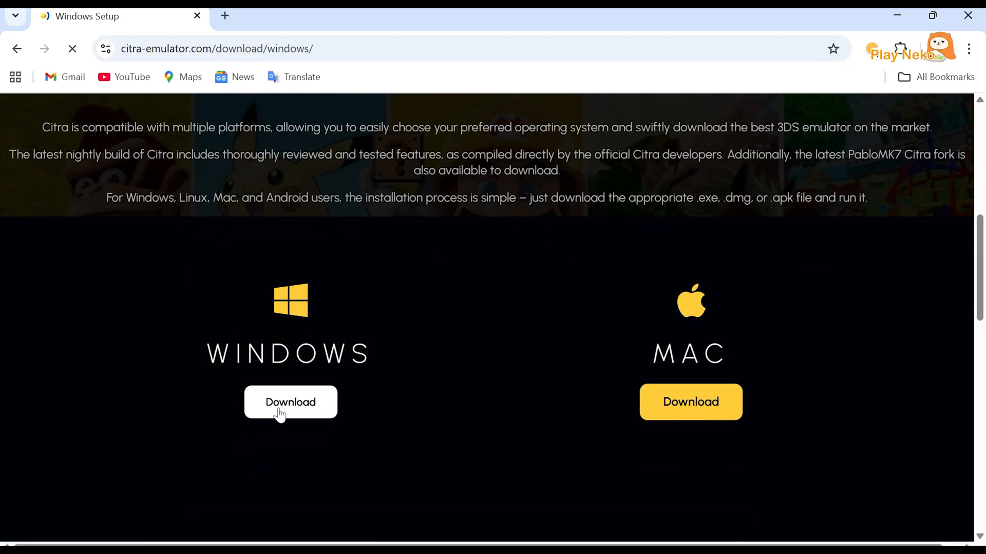
{"action": "left_click", "coordinate": [290, 403]}
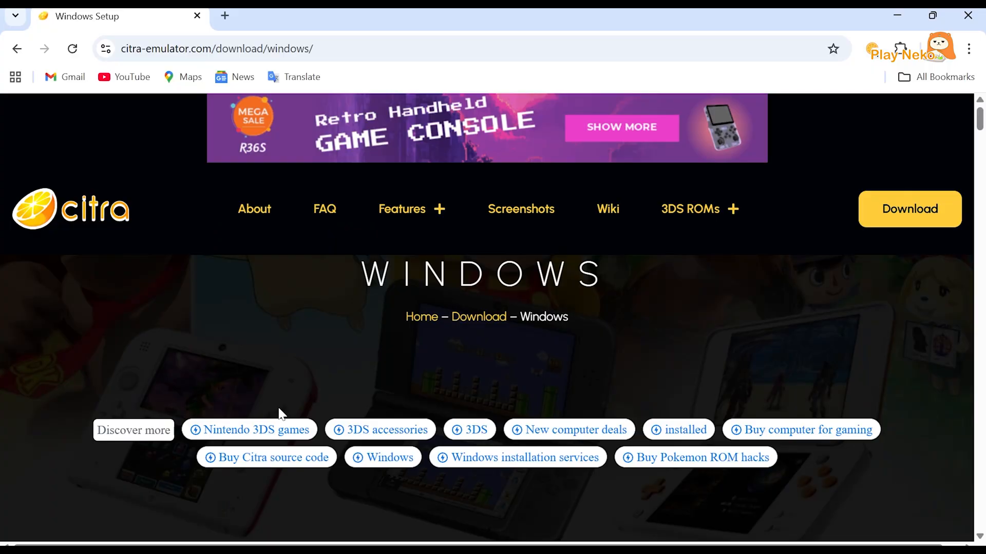
{"action": "scroll", "scroll_direction": "down", "scroll_amount": 3}
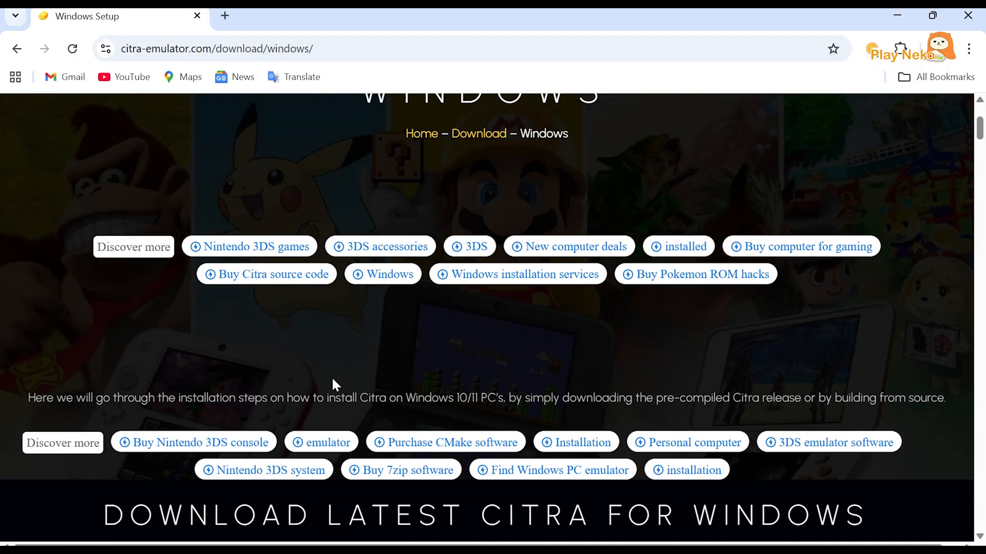
{"action": "scroll", "scroll_direction": "down", "scroll_amount": 3}
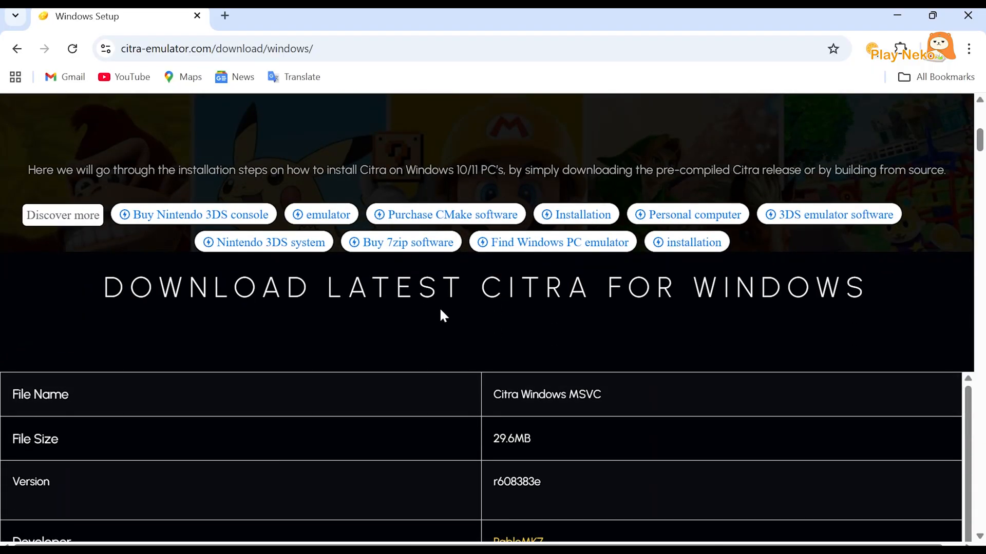
{"action": "scroll", "scroll_direction": "down", "scroll_amount": 3}
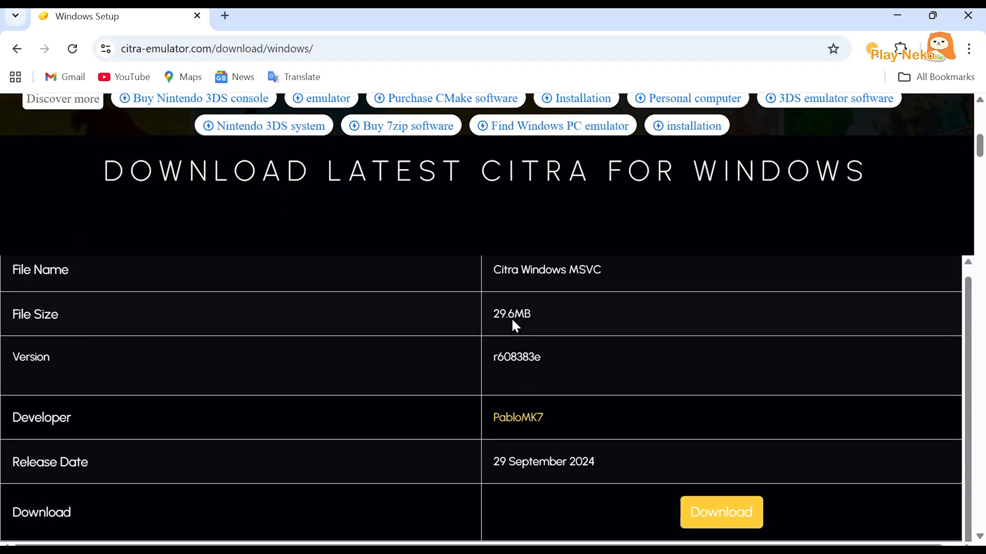
{"action": "left_click", "coordinate": [720, 513]}
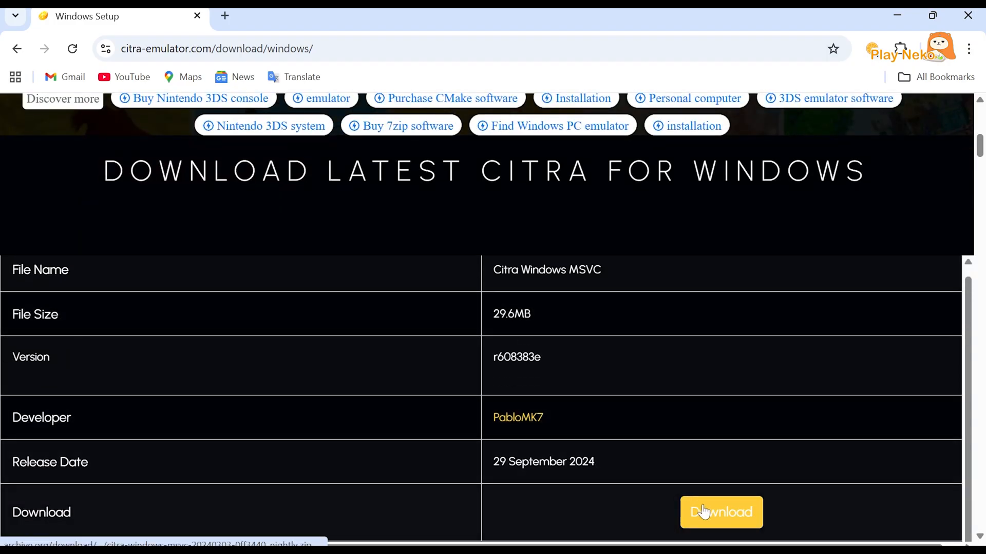
{"action": "left_click", "coordinate": [720, 513]}
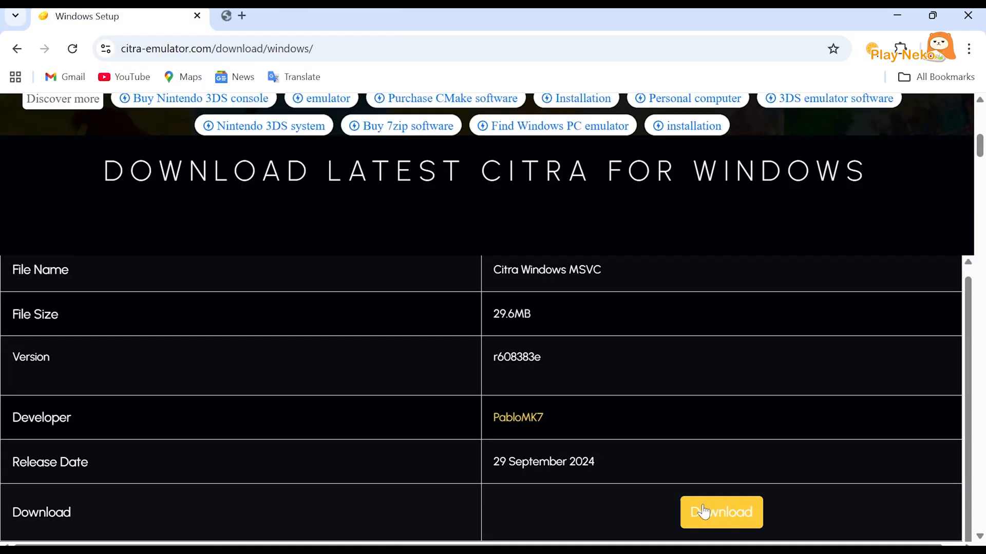
{"action": "left_click", "coordinate": [720, 513]}
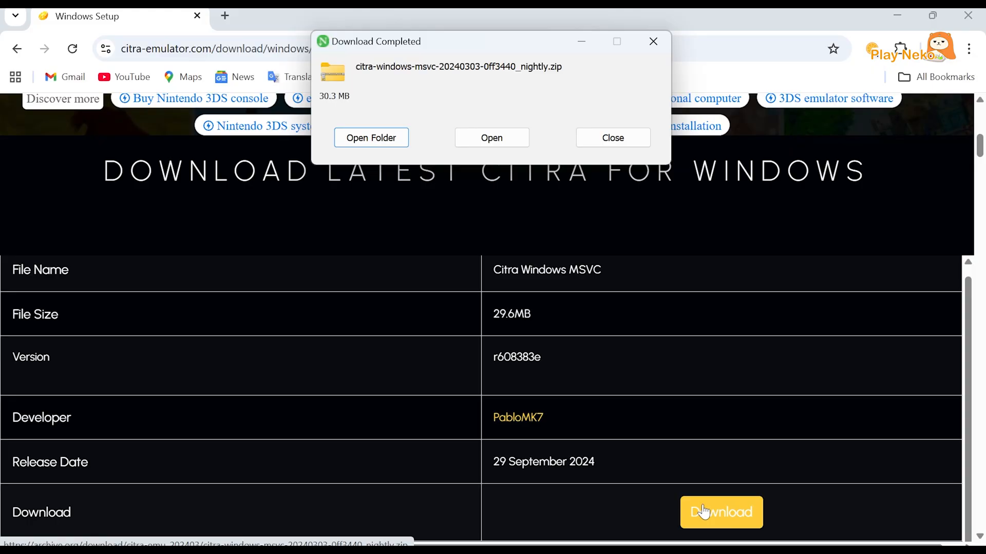
Extract the Citra nightly zip into its own folder via Extract files.
{"action": "left_click", "coordinate": [370, 138]}
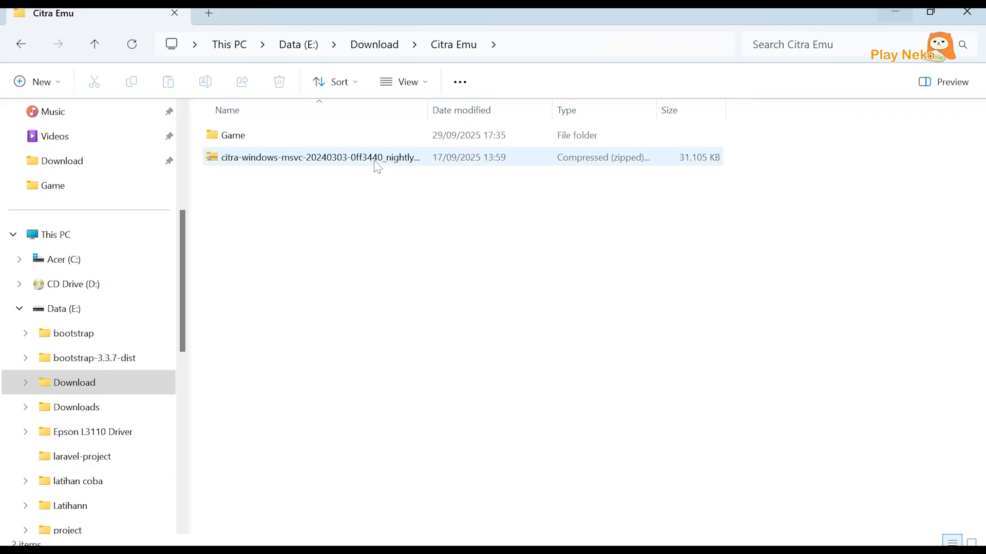
{"action": "left_click", "coordinate": [320, 157]}
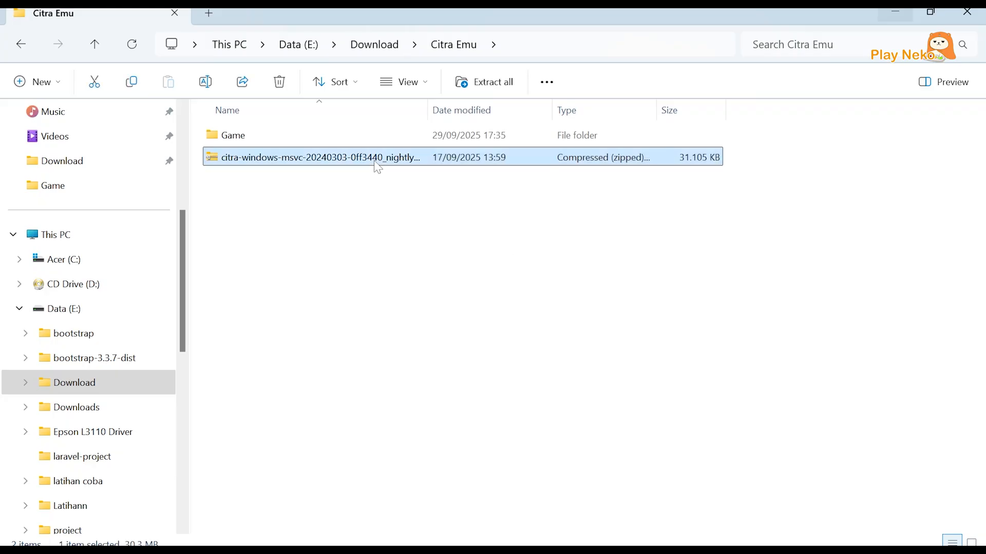
{"action": "right_click", "coordinate": [320, 157]}
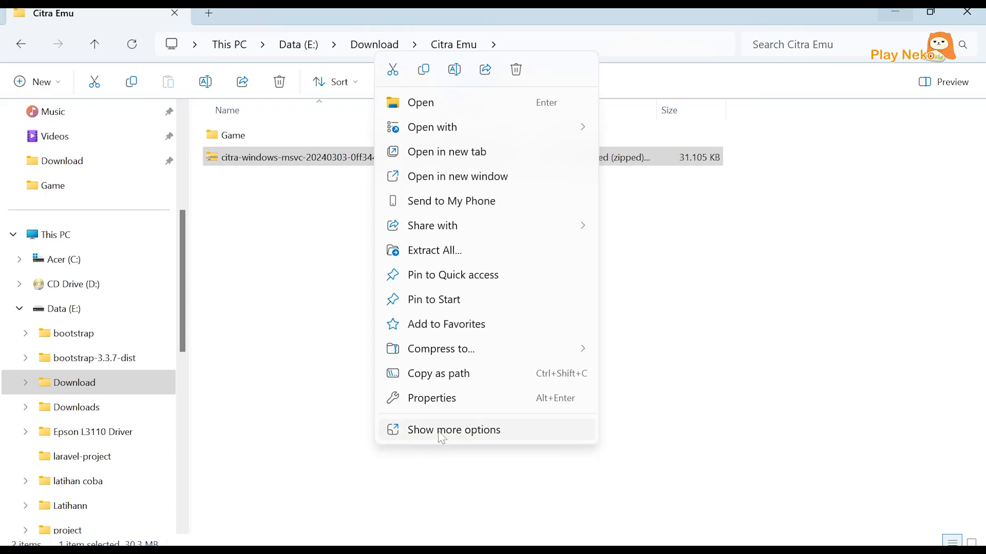
{"action": "left_click", "coordinate": [454, 430]}
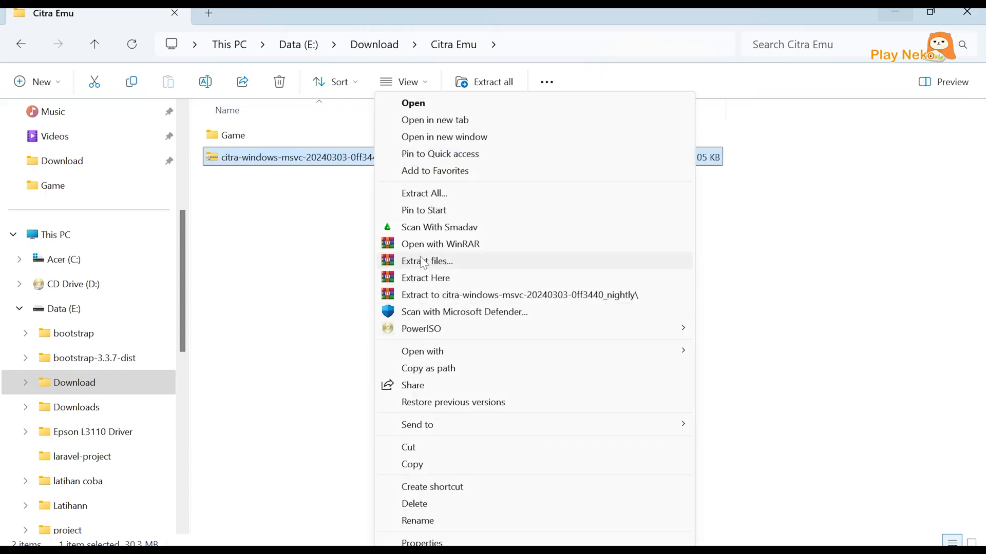
{"action": "left_click", "coordinate": [426, 261]}
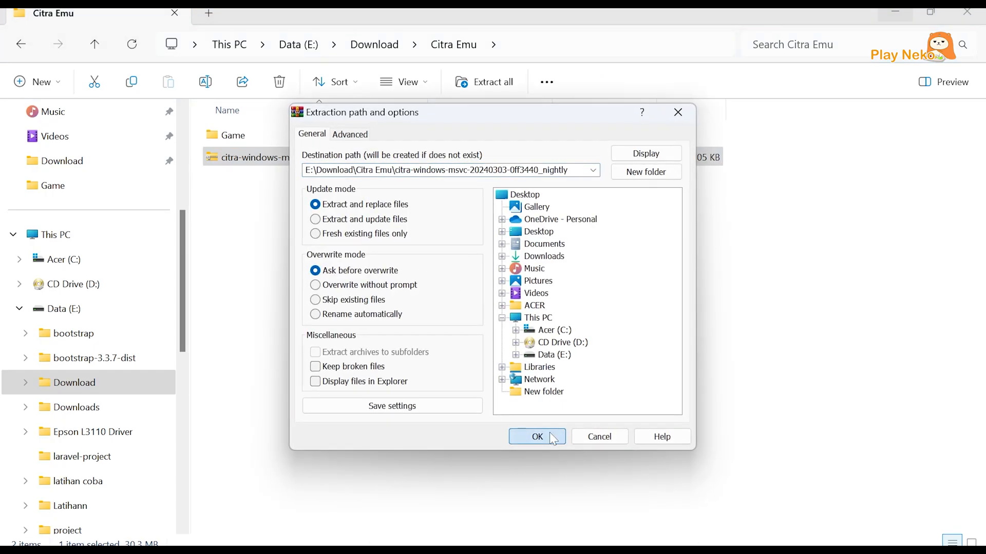
{"action": "left_click", "coordinate": [536, 437]}
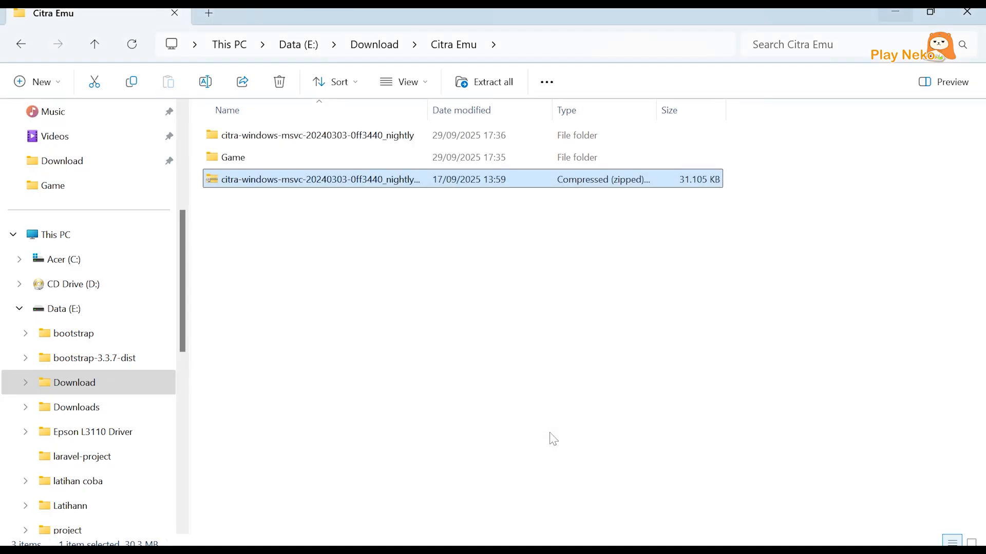
{"action": "mouse_move", "coordinate": [352, 194]}
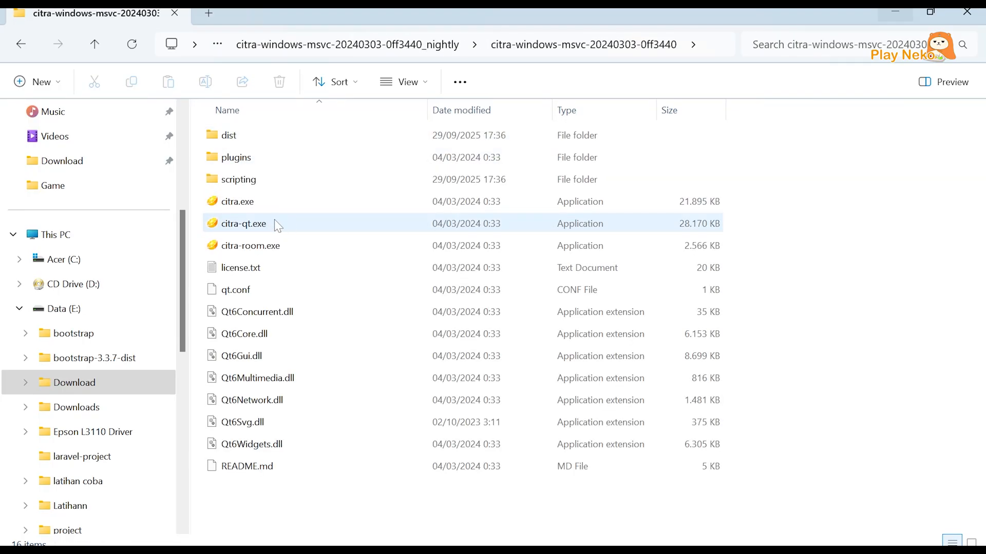
Launch citra-qt.exe from the extracted folder and answer the Telemetry prompt.
{"action": "left_click", "coordinate": [242, 224]}
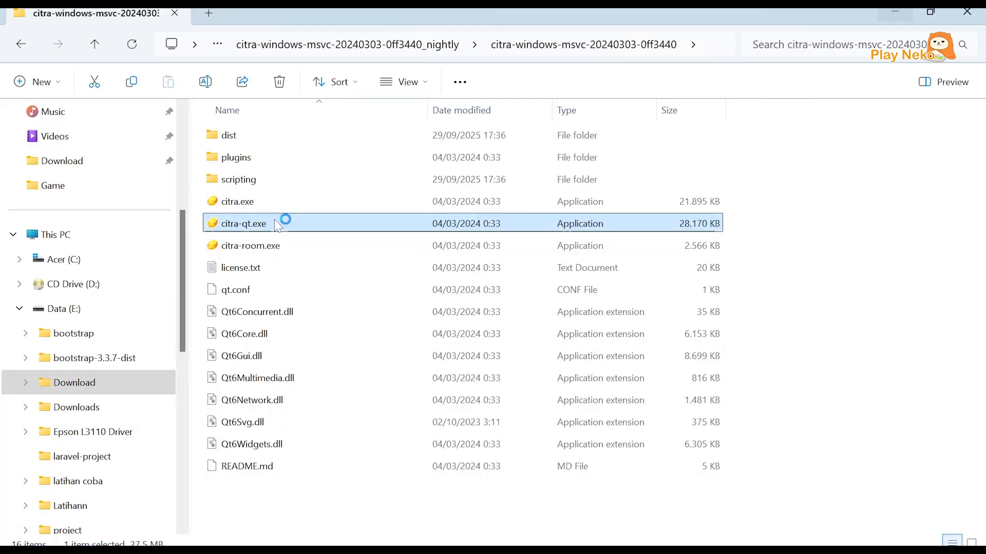
{"action": "double_click", "coordinate": [242, 224]}
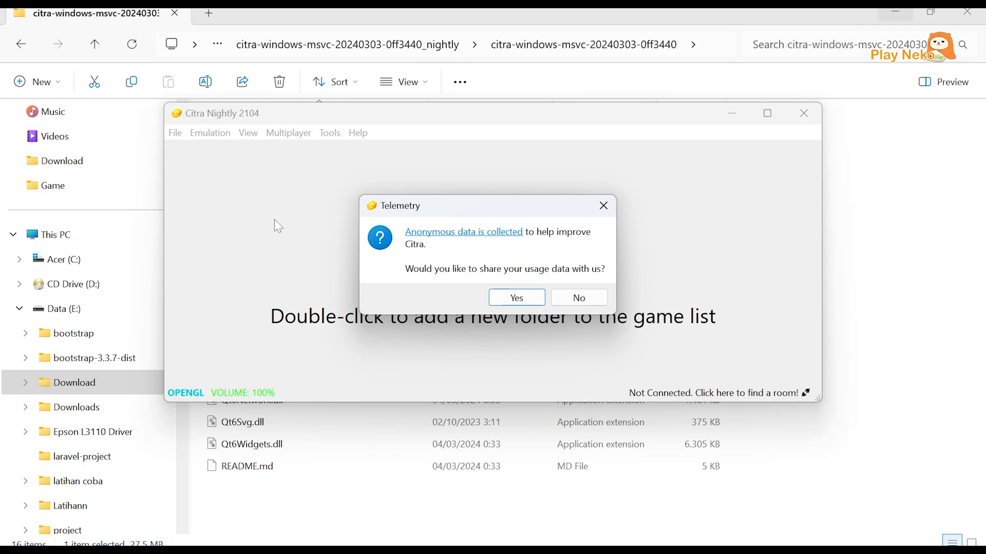
{"action": "mouse_move", "coordinate": [527, 258]}
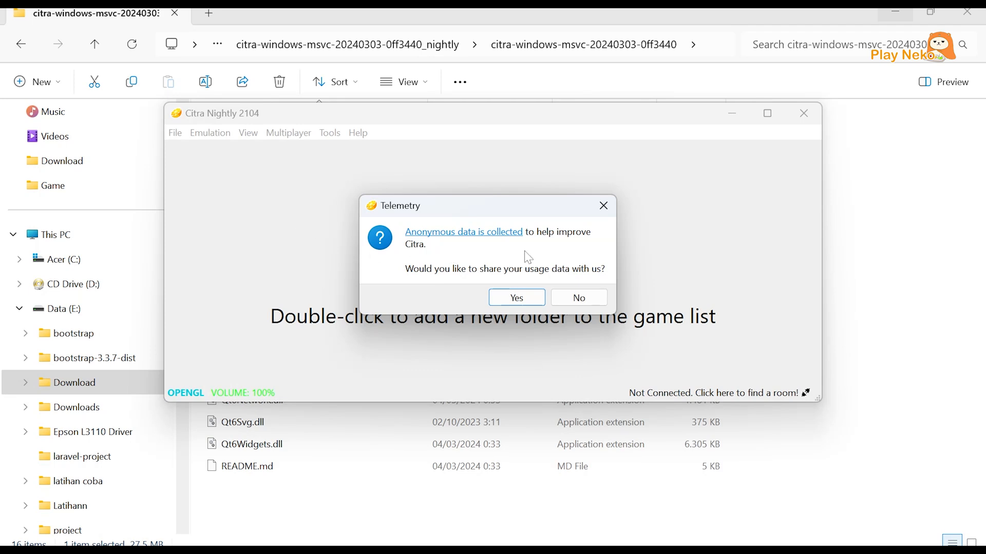
{"action": "left_click", "coordinate": [577, 297]}
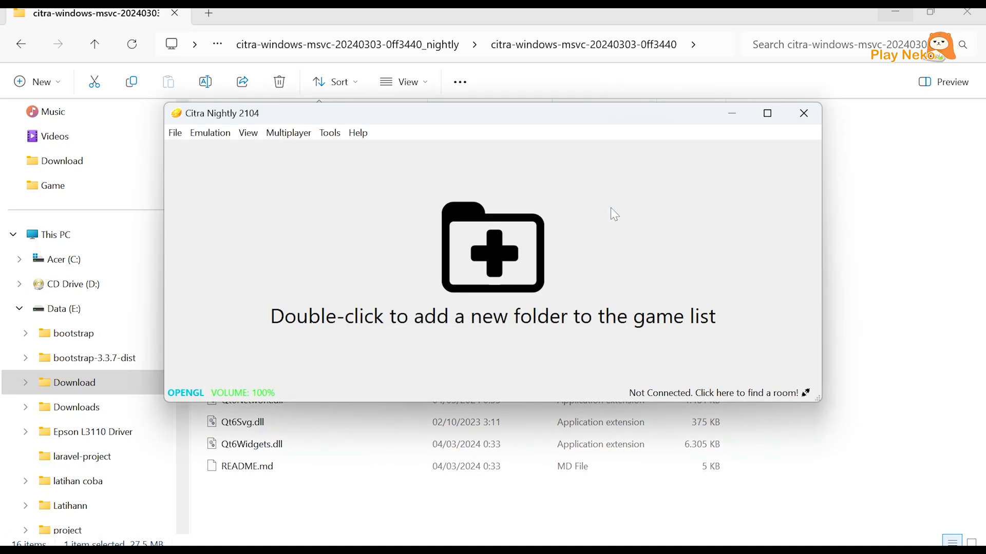
{"action": "mouse_move", "coordinate": [767, 113]}
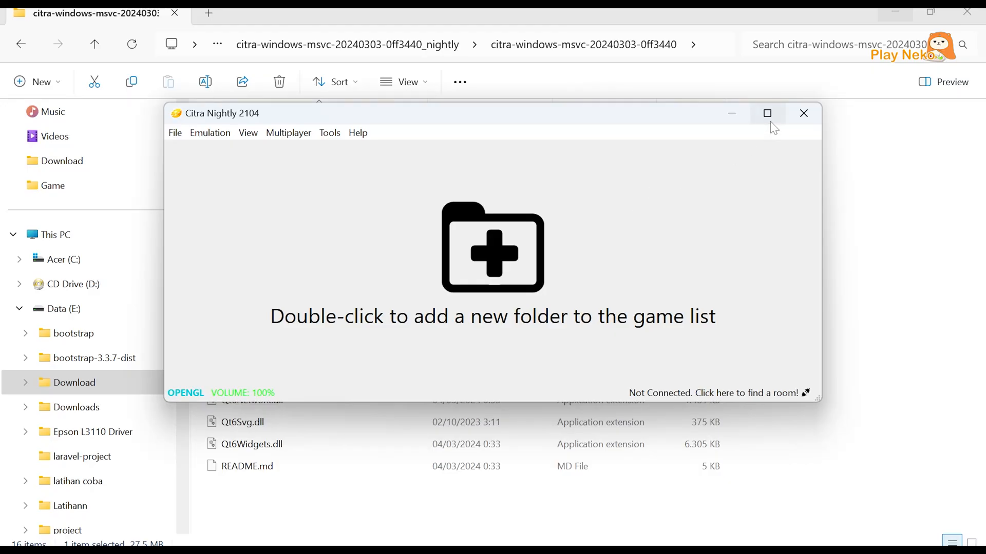
Maximize the Citra window and double-click the empty game list to add a folder.
{"action": "left_click", "coordinate": [767, 113]}
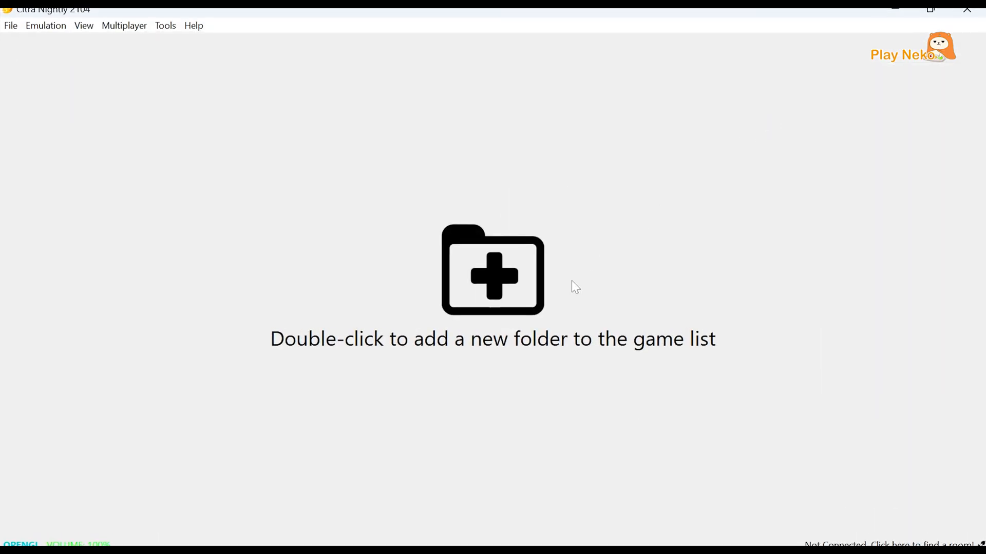
{"action": "double_click", "coordinate": [493, 271]}
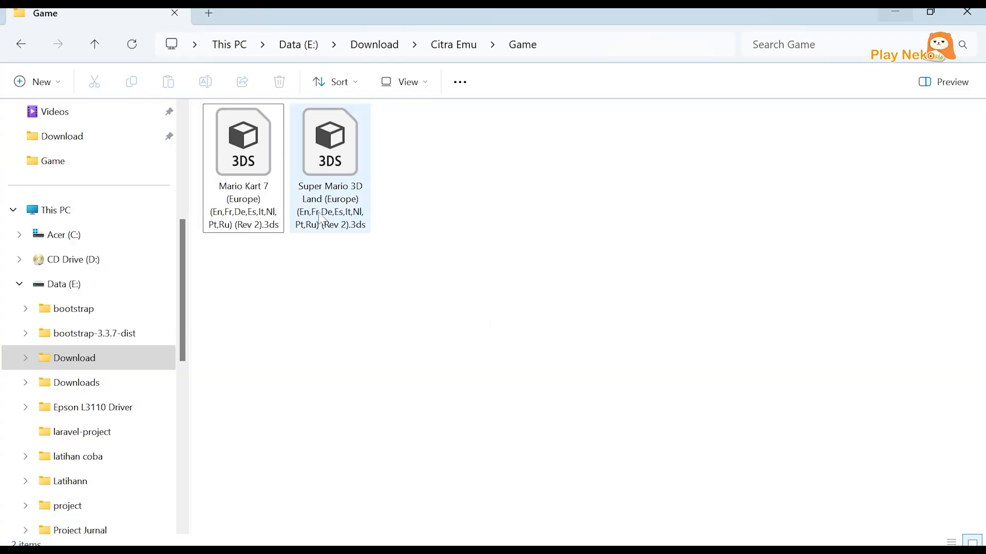
{"action": "mouse_move", "coordinate": [323, 217]}
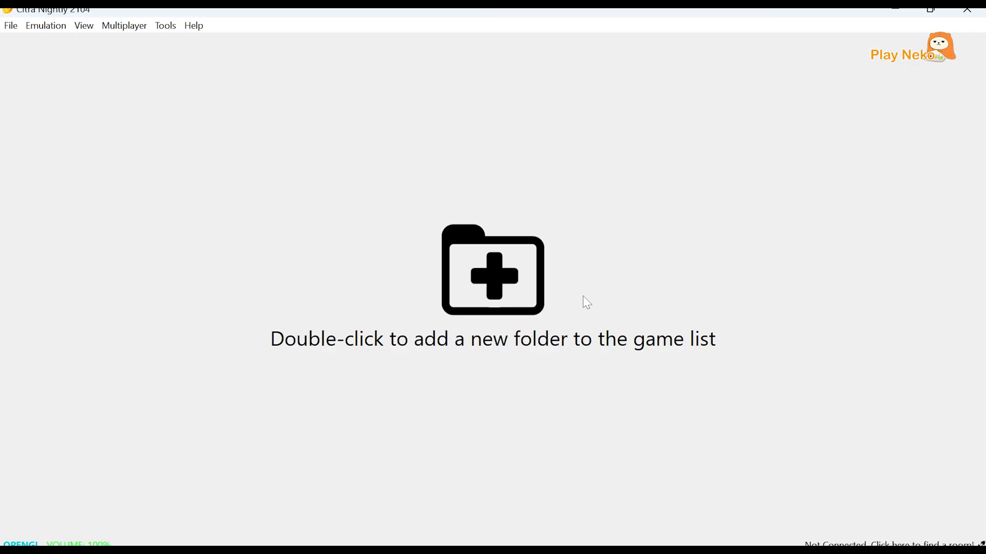
{"action": "mouse_move", "coordinate": [577, 291]}
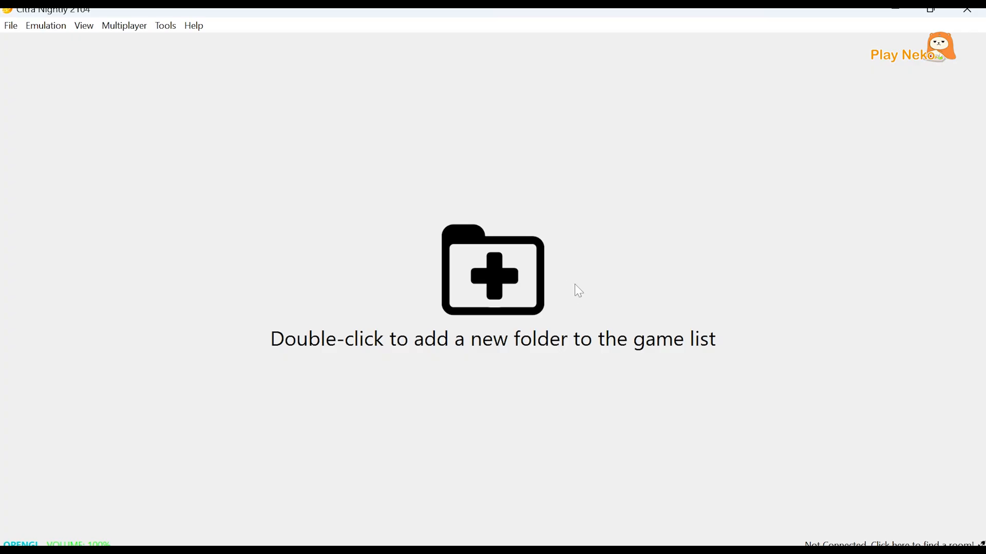
Add E:/Download/Citra Emu/Game as a game directory in the game list.
{"action": "double_click", "coordinate": [492, 270]}
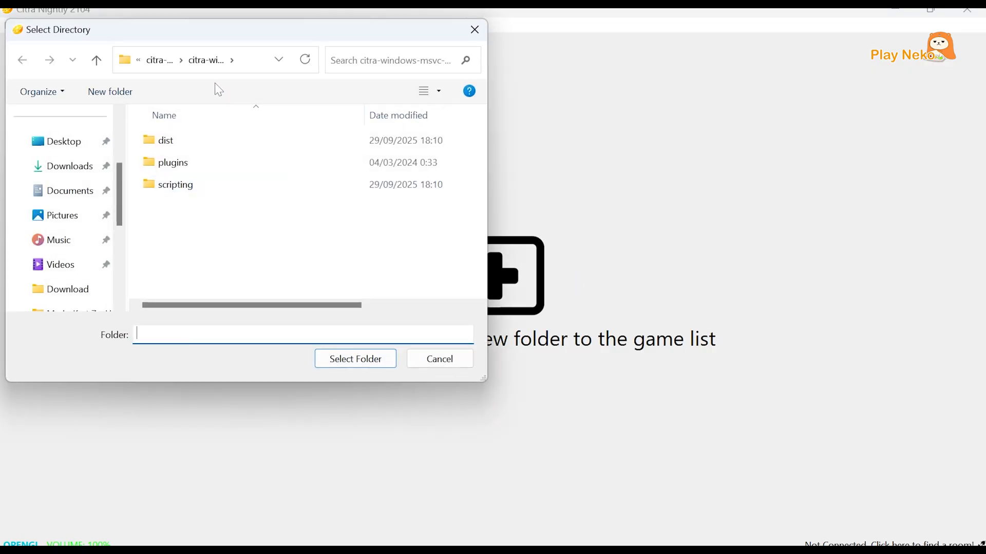
{"action": "left_click", "coordinate": [159, 60]}
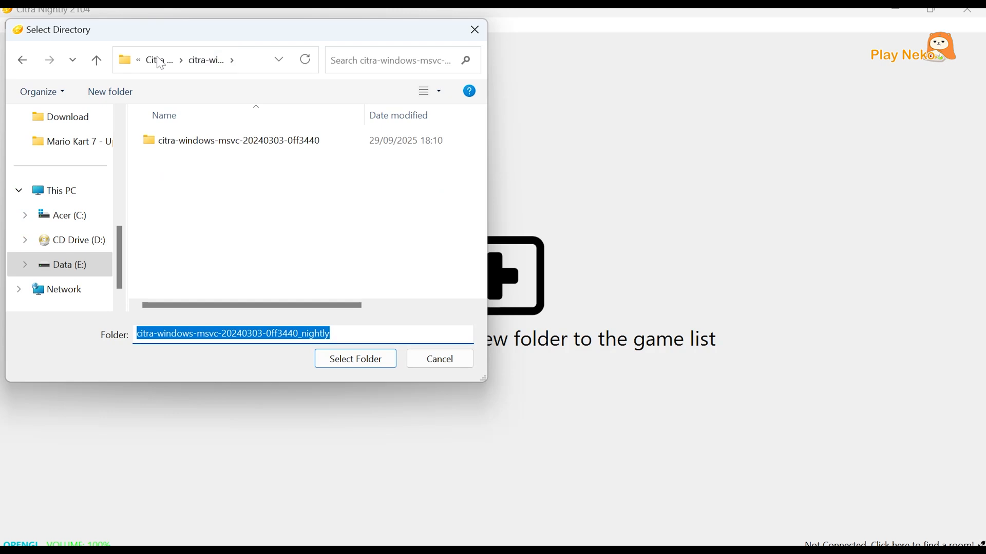
{"action": "left_click", "coordinate": [96, 60]}
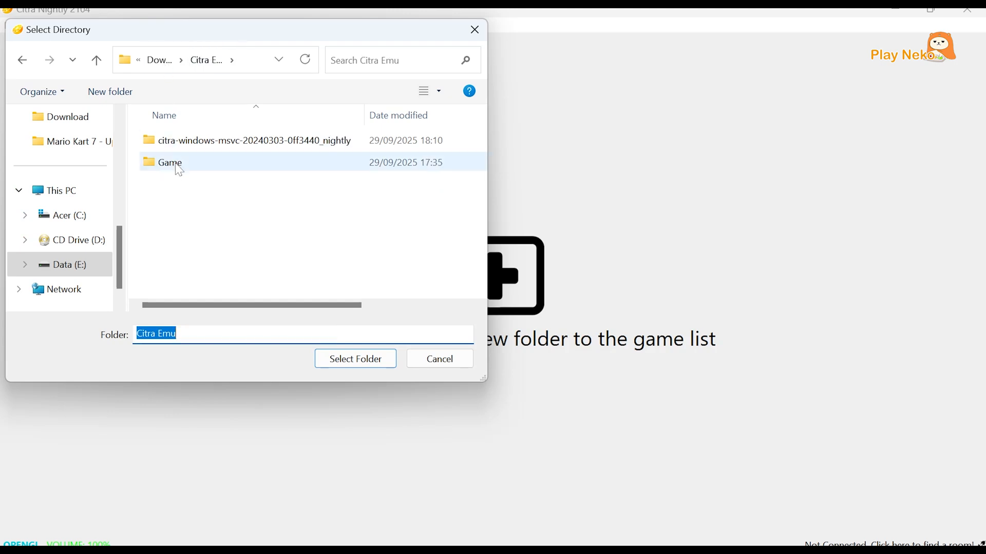
{"action": "left_click", "coordinate": [169, 162]}
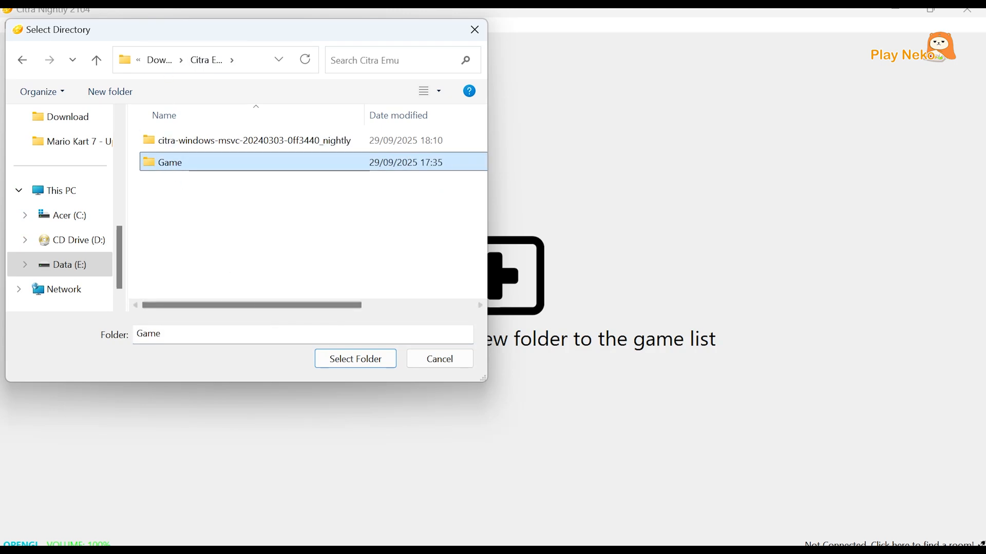
{"action": "left_click", "coordinate": [354, 359]}
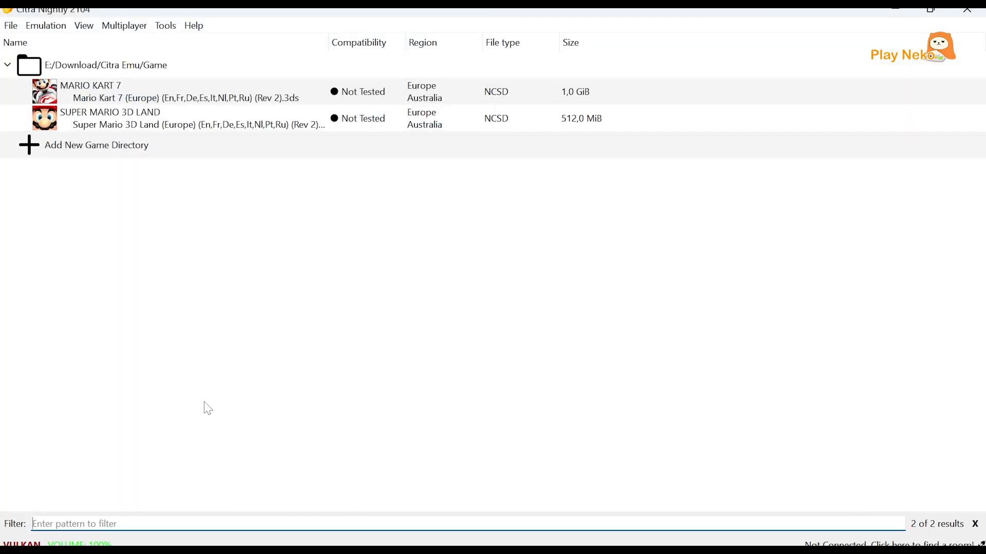
{"action": "mouse_move", "coordinate": [166, 342]}
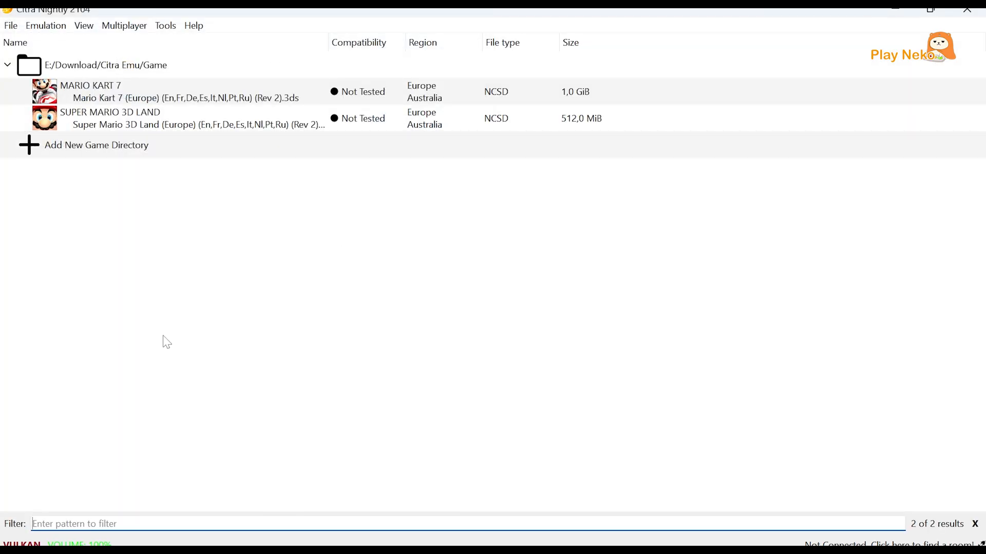
{"action": "mouse_move", "coordinate": [46, 25]}
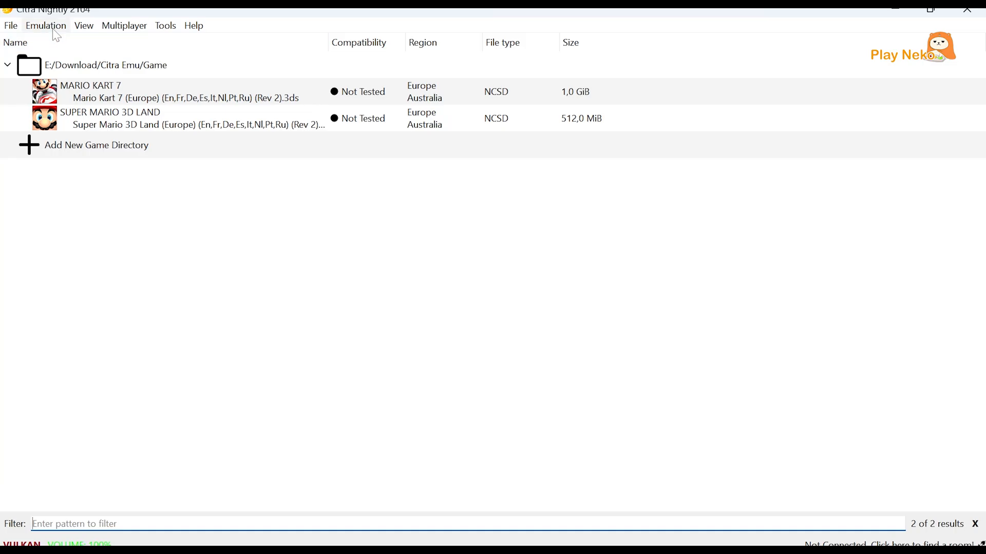
Set the Theme to Dark under Emulation > Configure > General > UI.
{"action": "left_click", "coordinate": [46, 25]}
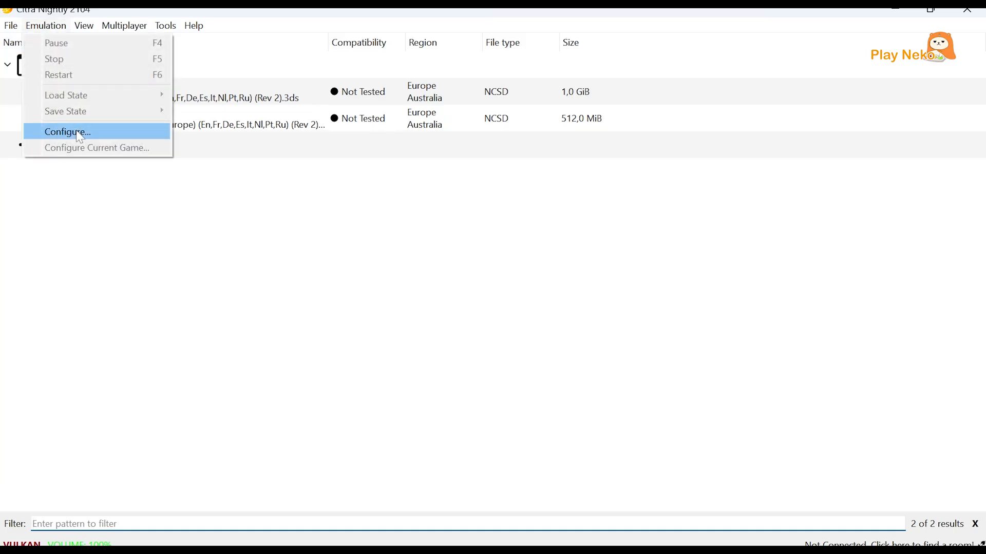
{"action": "left_click", "coordinate": [67, 131]}
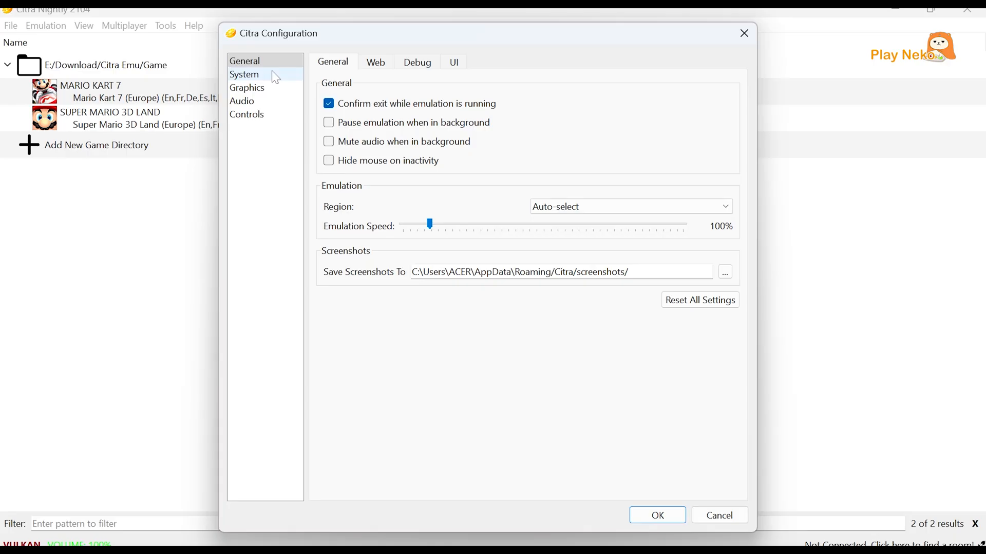
{"action": "mouse_move", "coordinate": [419, 69]}
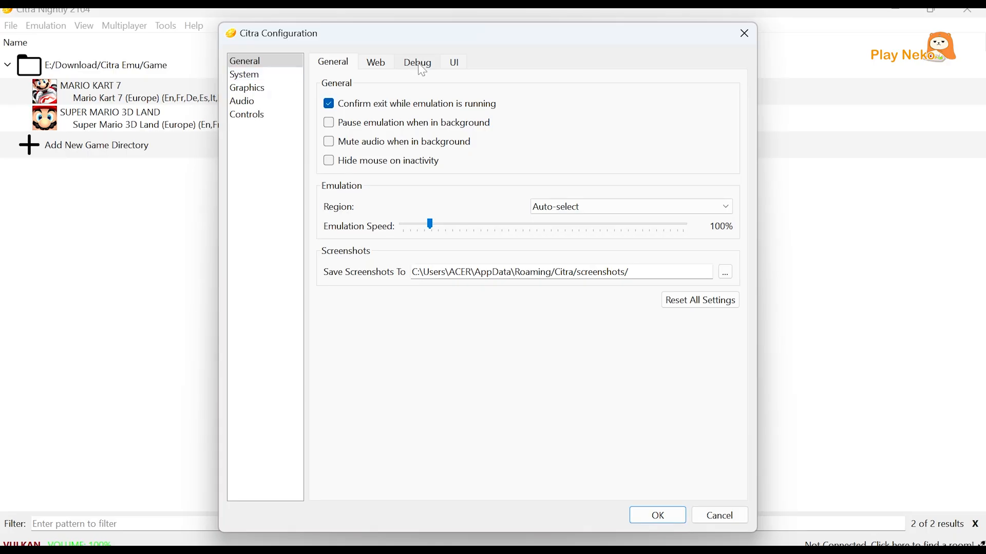
{"action": "left_click", "coordinate": [454, 62]}
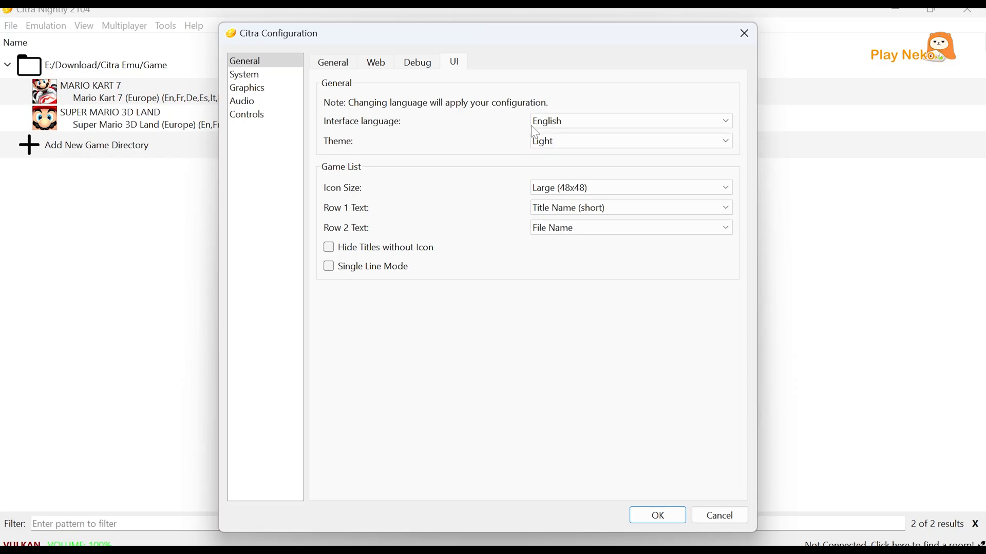
{"action": "left_click", "coordinate": [628, 140]}
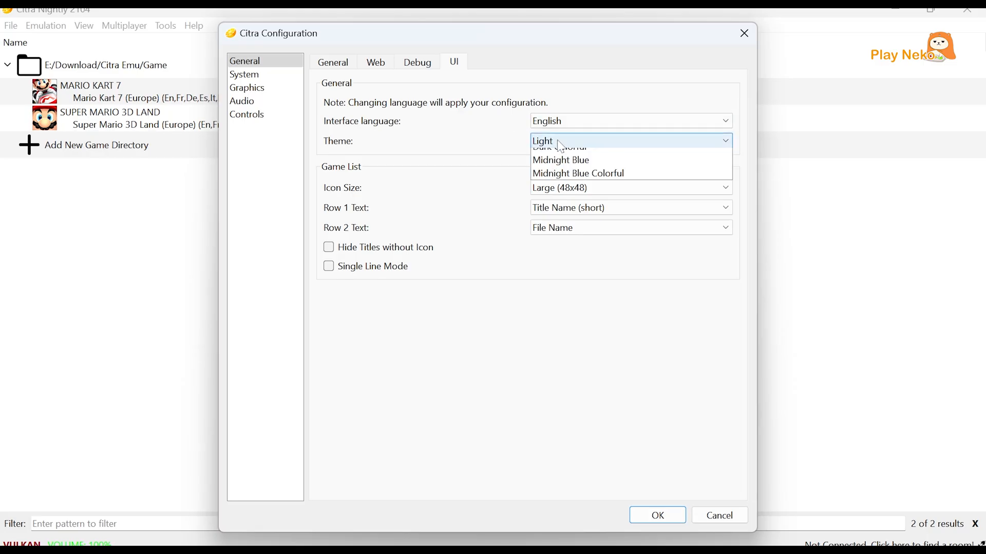
{"action": "left_click", "coordinate": [559, 149]}
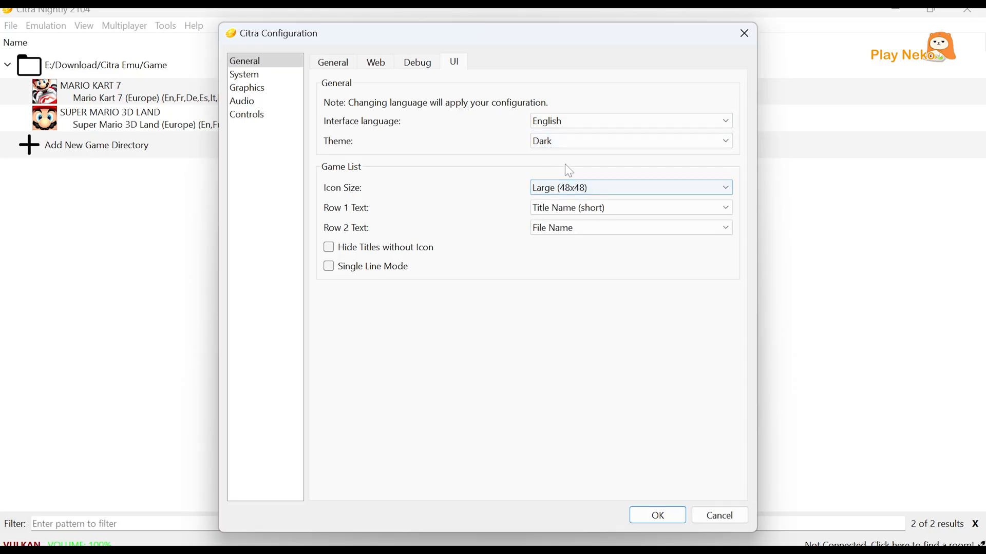
{"action": "mouse_move", "coordinate": [244, 74]}
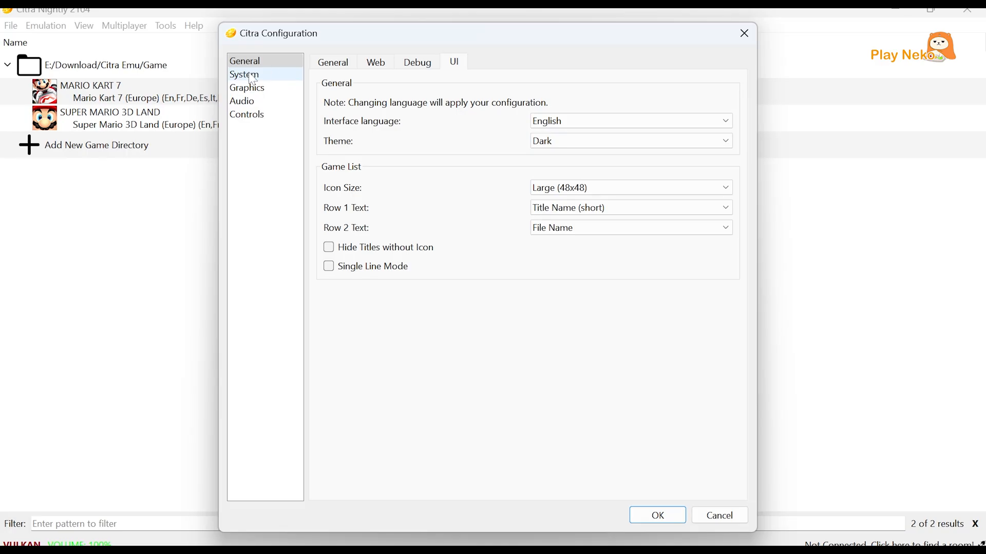
Set Internal Resolution to 4x Native (1600x960) and Texture Filter to Bicubic.
{"action": "left_click", "coordinate": [244, 74]}
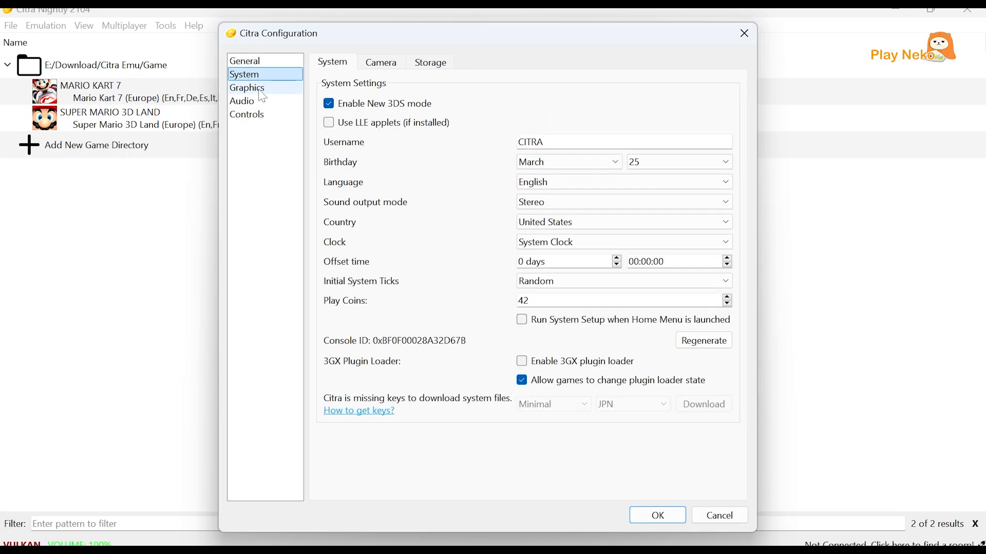
{"action": "left_click", "coordinate": [247, 87]}
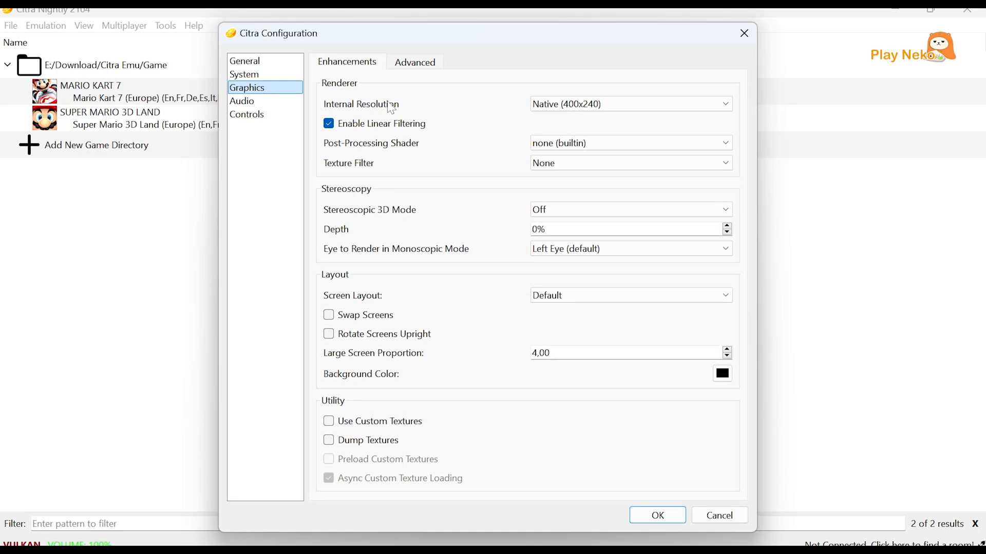
{"action": "left_click", "coordinate": [628, 104]}
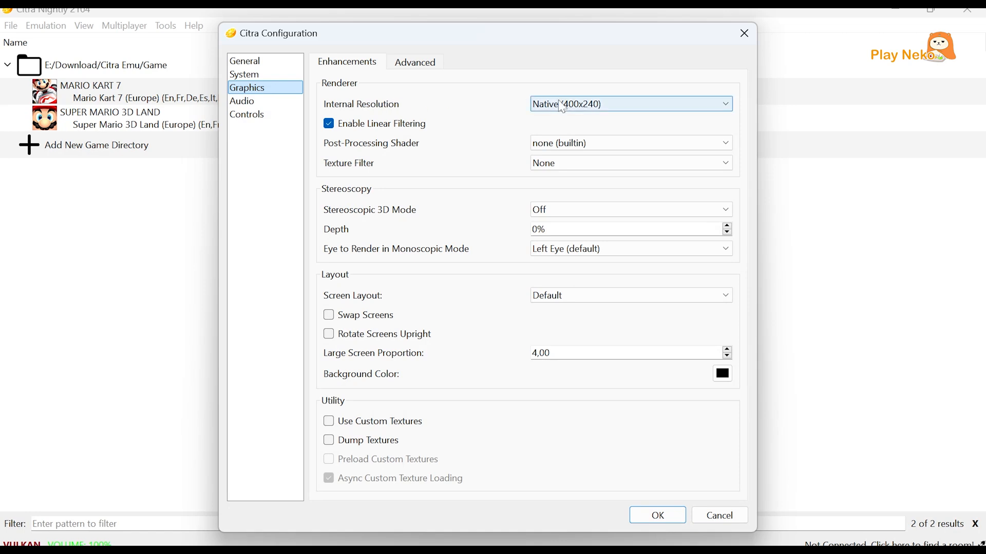
{"action": "left_click", "coordinate": [629, 104]}
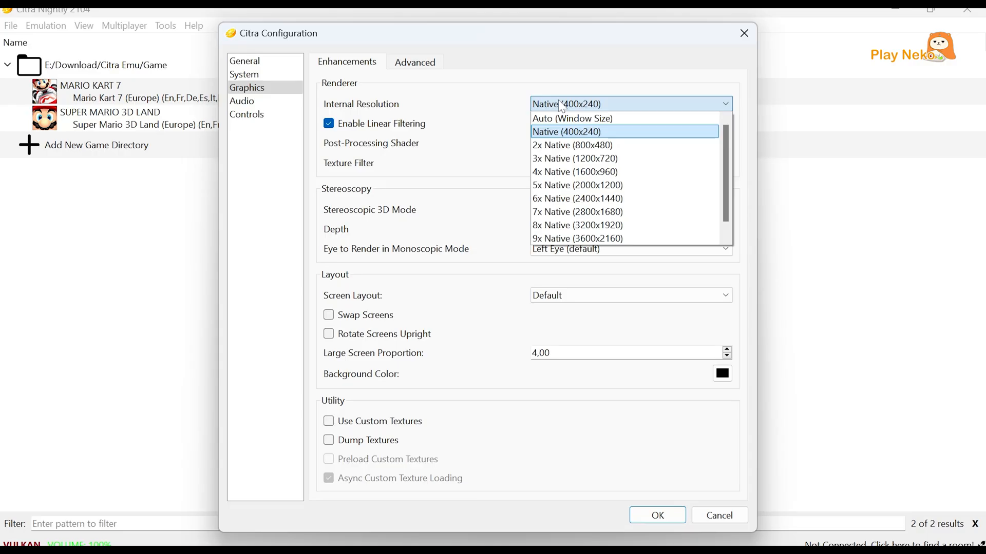
{"action": "mouse_move", "coordinate": [572, 145]}
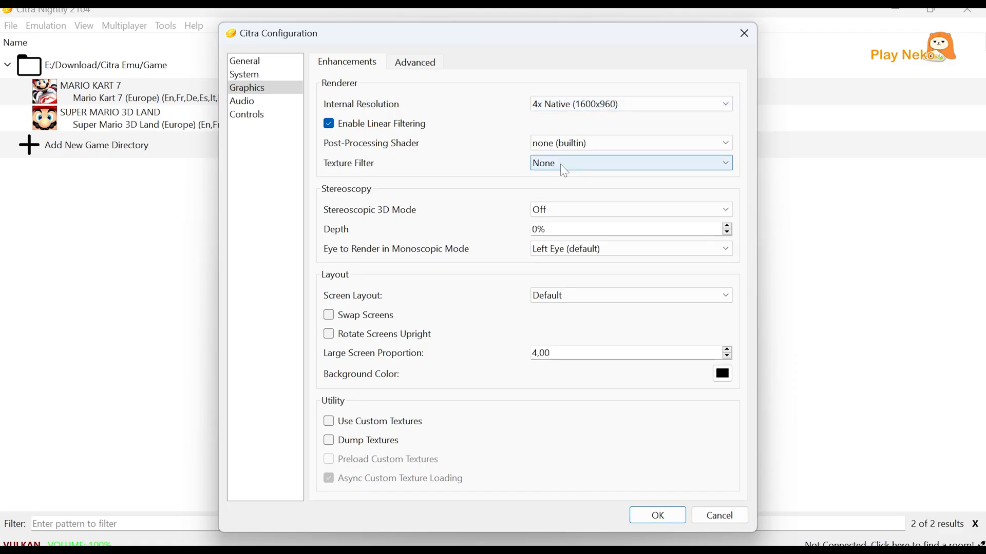
{"action": "left_click", "coordinate": [629, 163]}
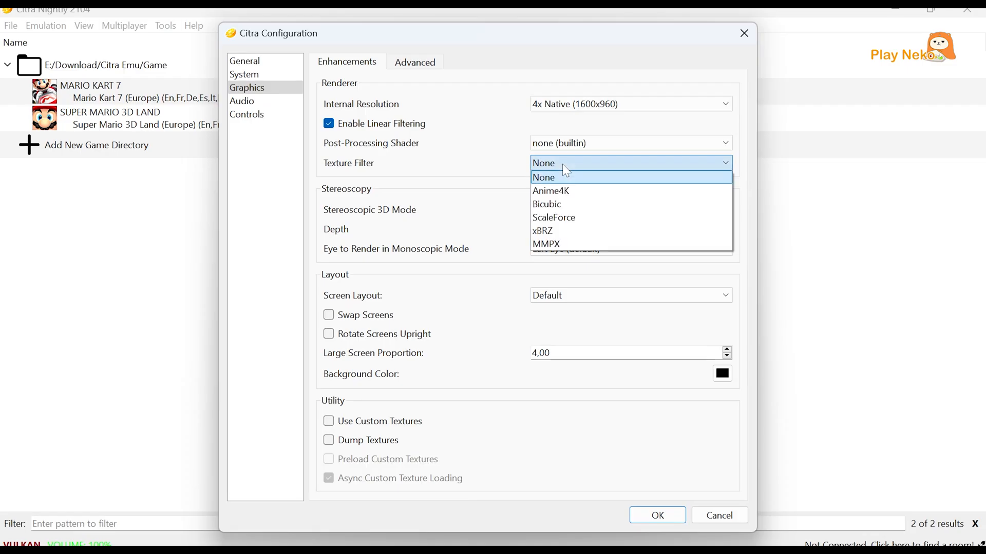
{"action": "mouse_move", "coordinate": [563, 179]}
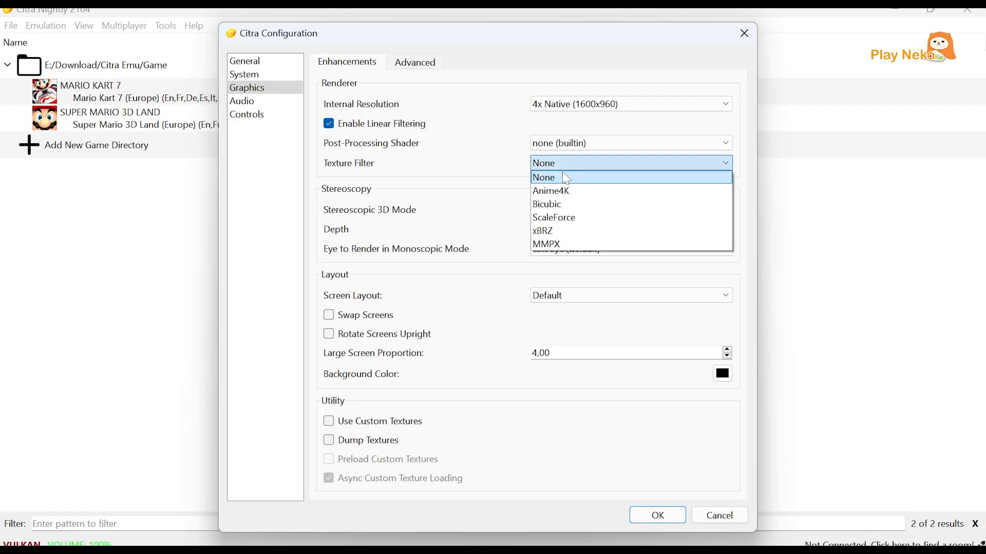
{"action": "mouse_move", "coordinate": [563, 204]}
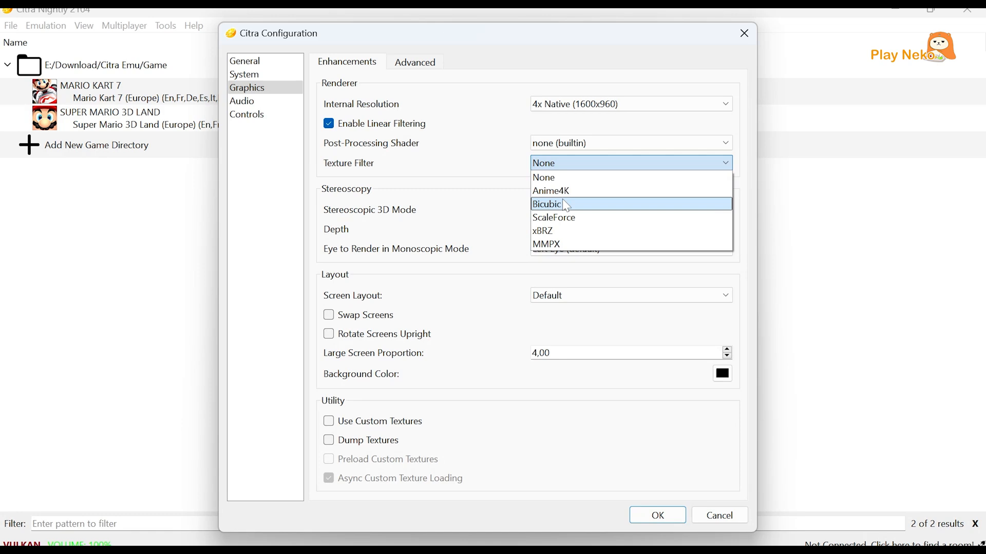
{"action": "left_click", "coordinate": [546, 204]}
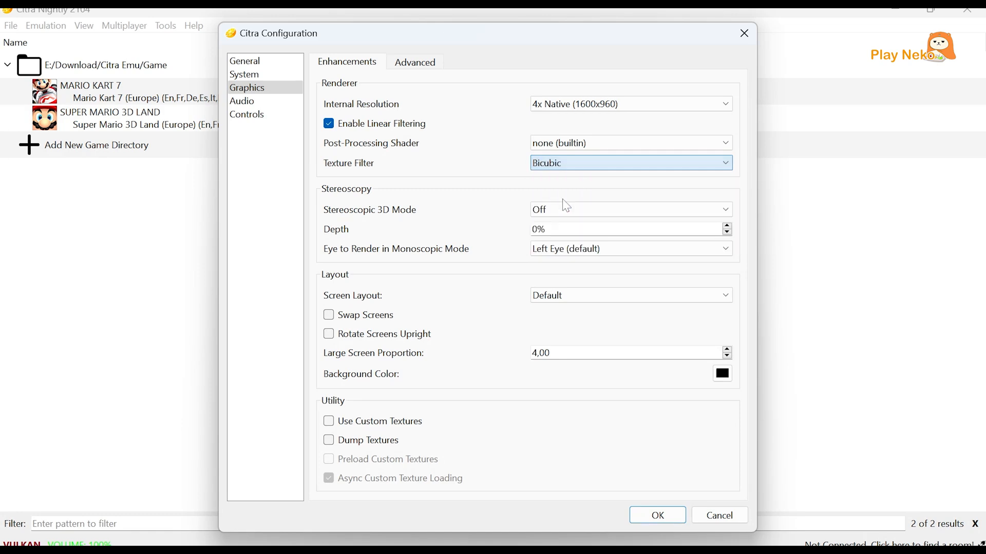
{"action": "mouse_move", "coordinate": [437, 100]}
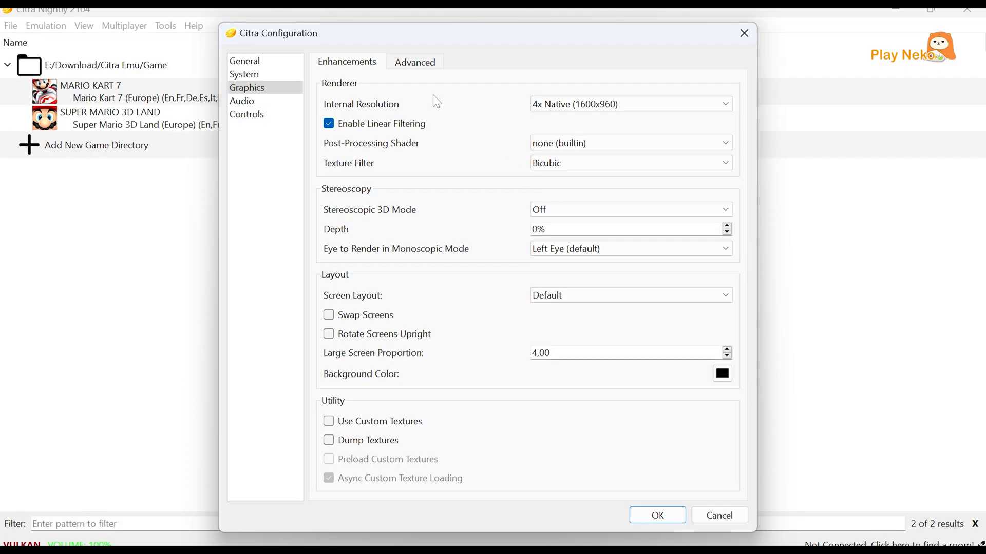
Set the Graphics API to OpenGL and disable VSync in Advanced graphics settings.
{"action": "left_click", "coordinate": [414, 62]}
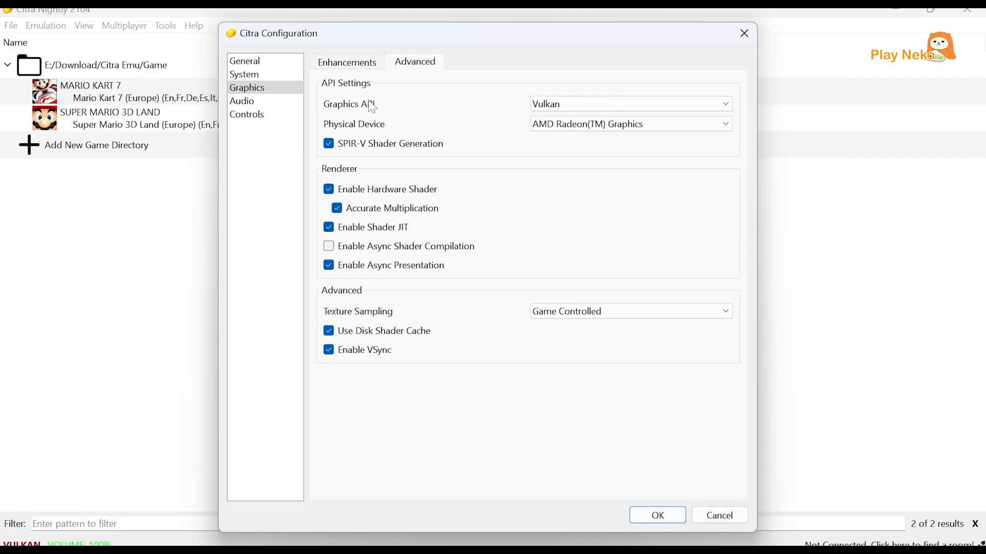
{"action": "left_click", "coordinate": [629, 104]}
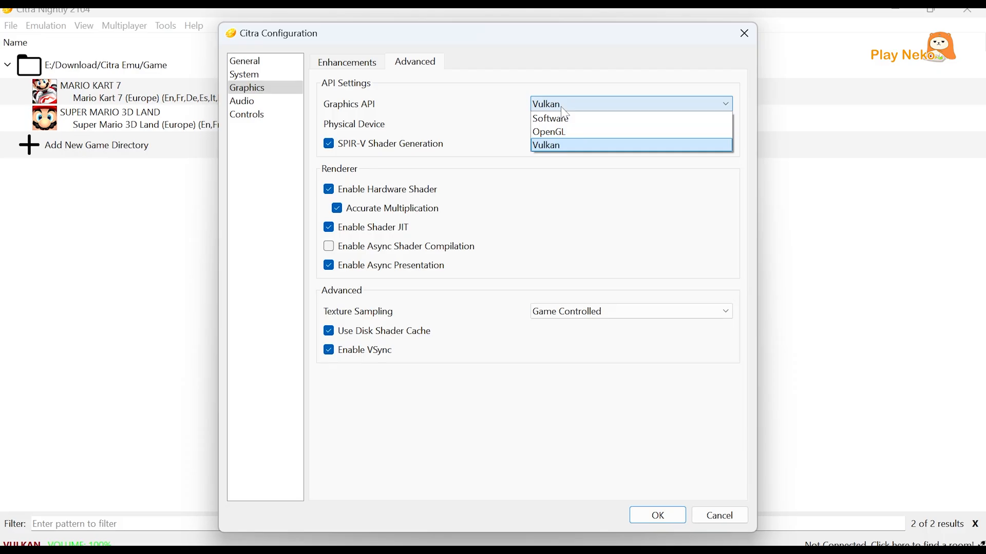
{"action": "mouse_move", "coordinate": [554, 145]}
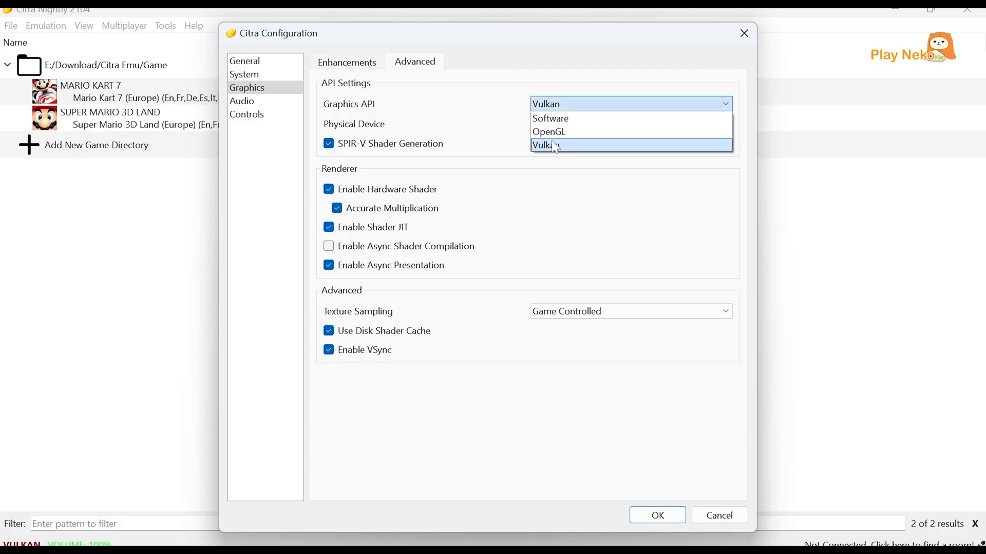
{"action": "mouse_move", "coordinate": [548, 131]}
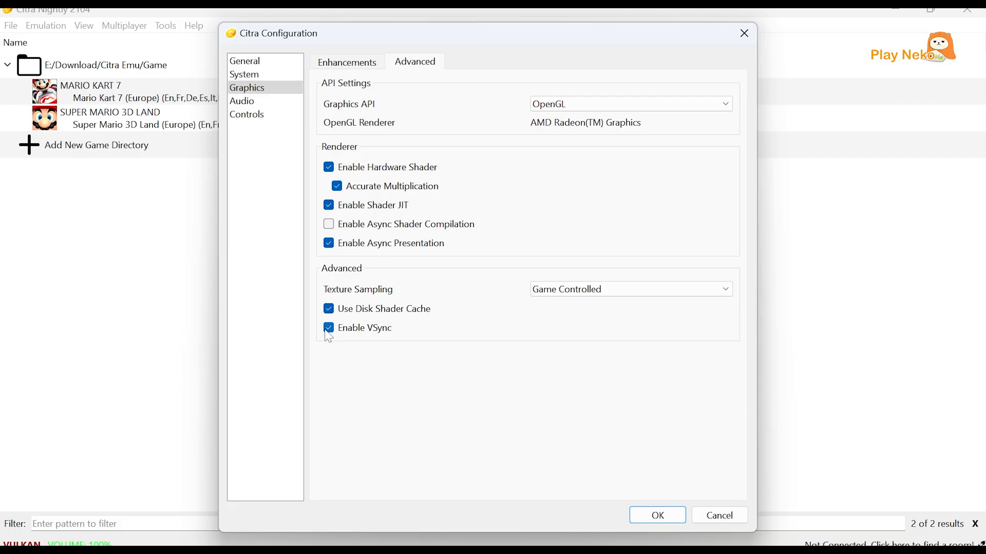
{"action": "left_click", "coordinate": [328, 327]}
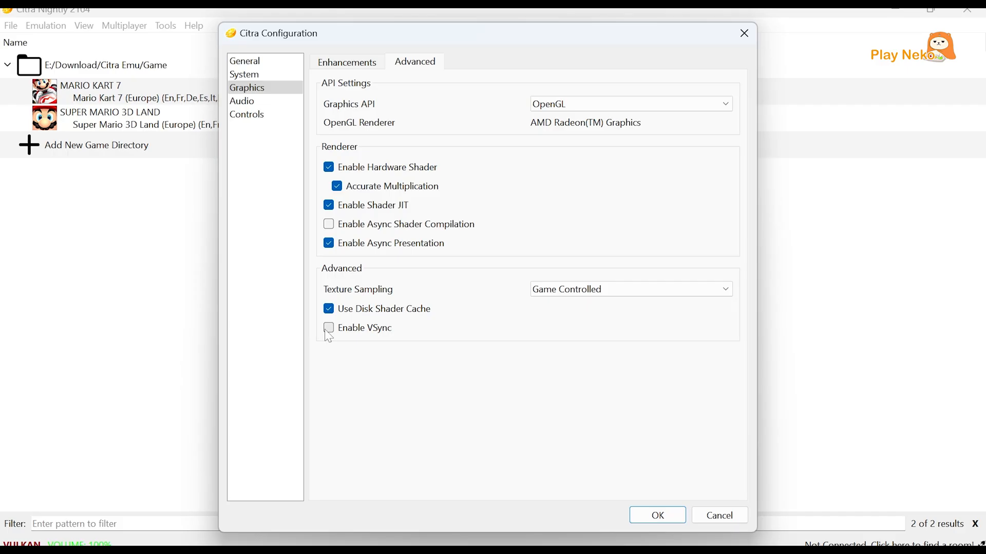
{"action": "mouse_move", "coordinate": [328, 328]}
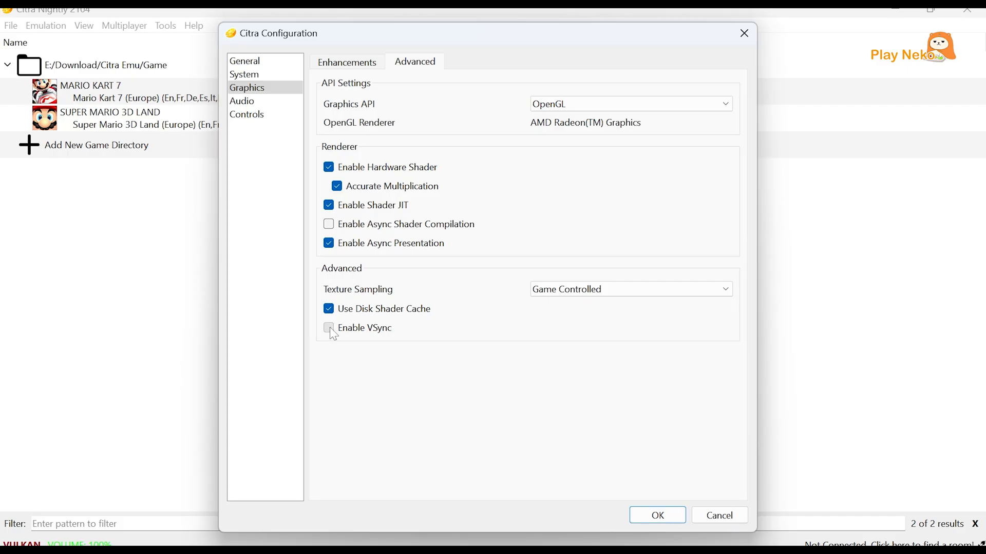
{"action": "left_click", "coordinate": [241, 101]}
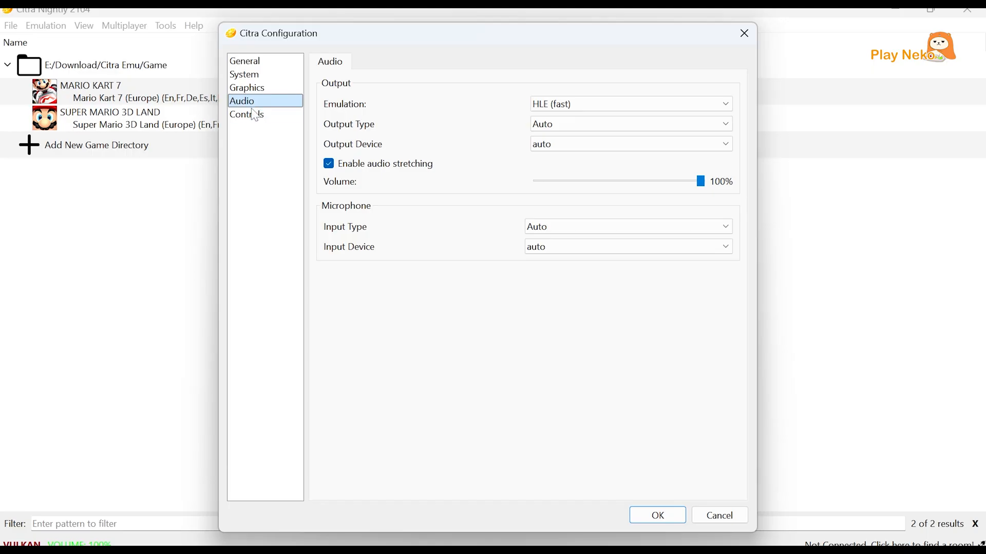
Review the controller mappings and confirm the configuration with OK.
{"action": "left_click", "coordinate": [247, 114]}
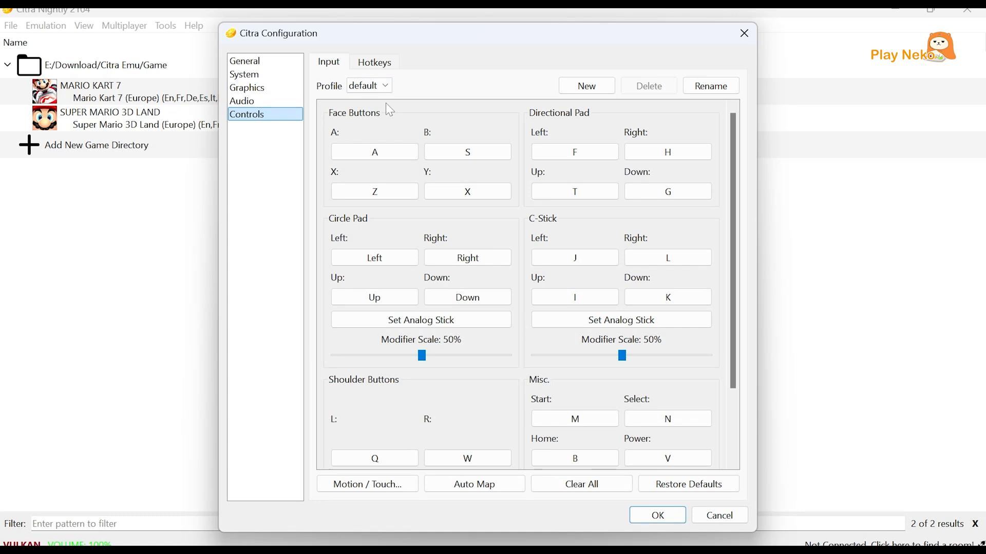
{"action": "mouse_move", "coordinate": [400, 118]}
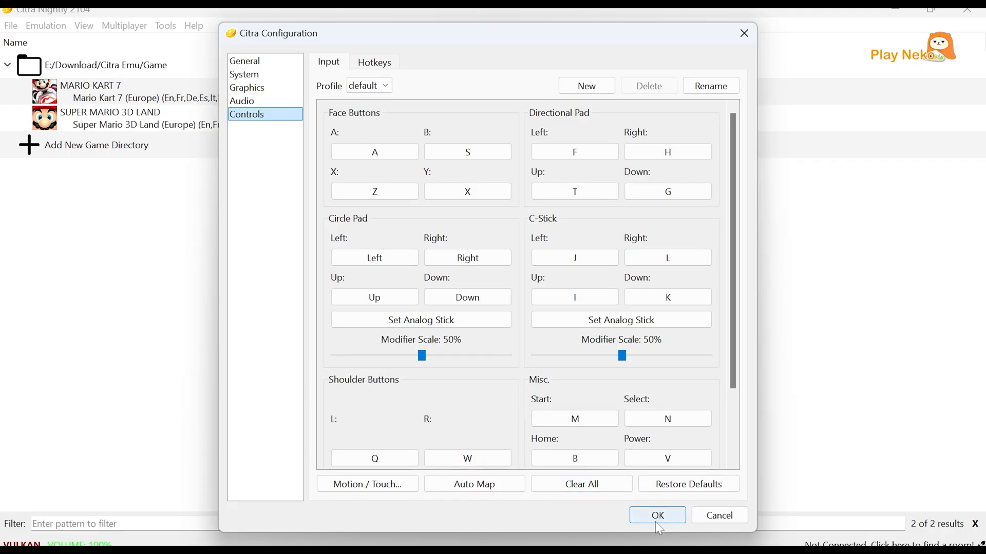
{"action": "left_click", "coordinate": [657, 515]}
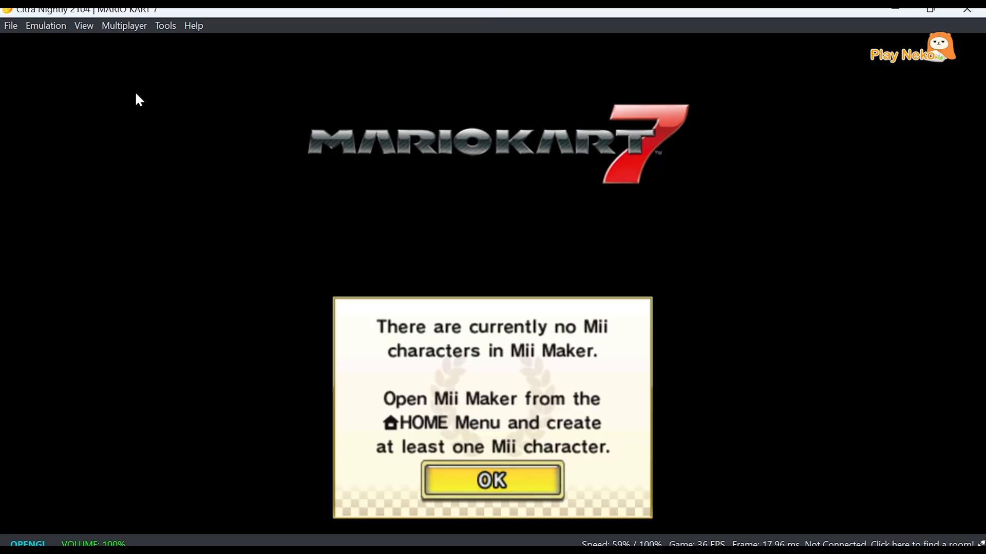
Dismiss Mario Kart 7's 'no Mii characters' notice with OK to reach the main menu.
{"action": "left_click", "coordinate": [492, 480]}
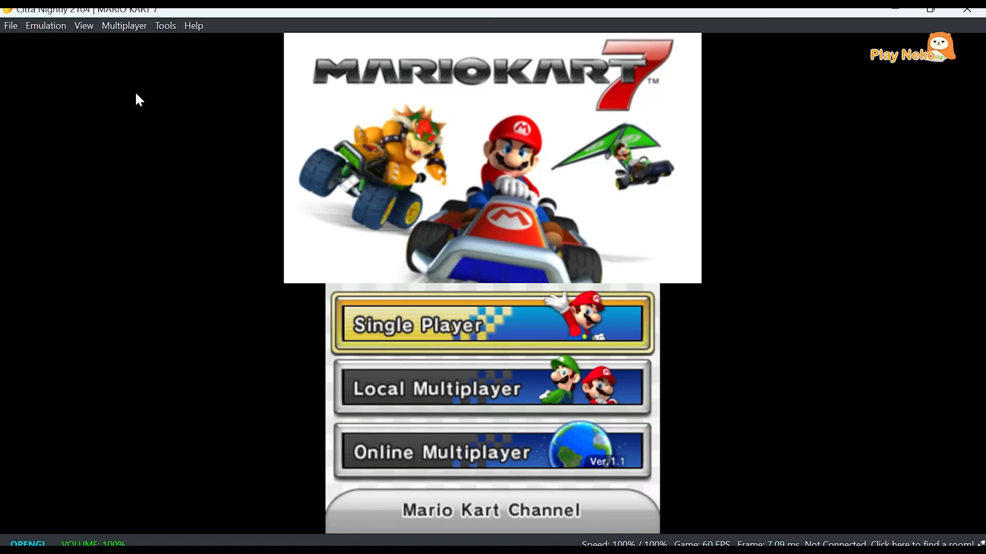
{"action": "mouse_move", "coordinate": [83, 25]}
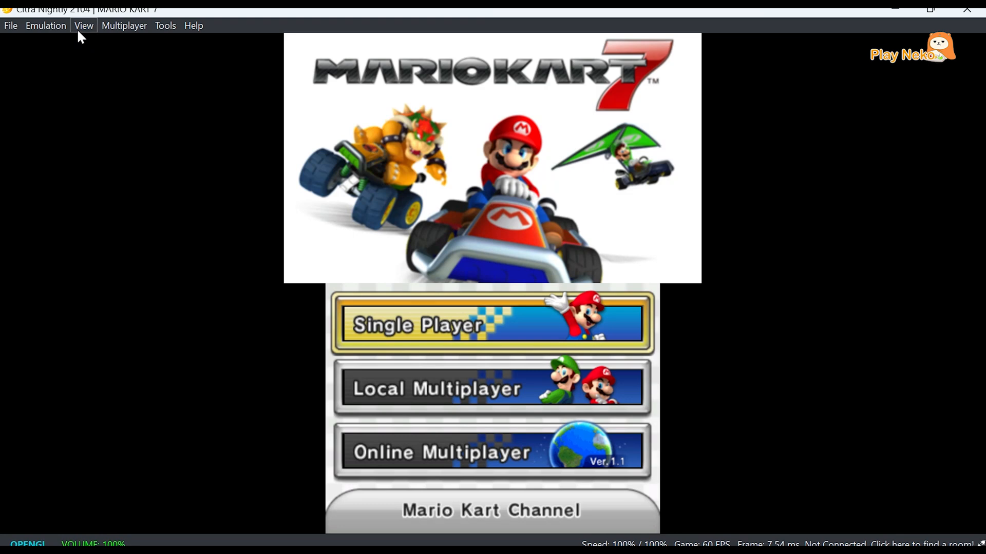
Switch the screen layout to Large Screen, with a big top screen and small touch screen.
{"action": "left_click", "coordinate": [83, 25]}
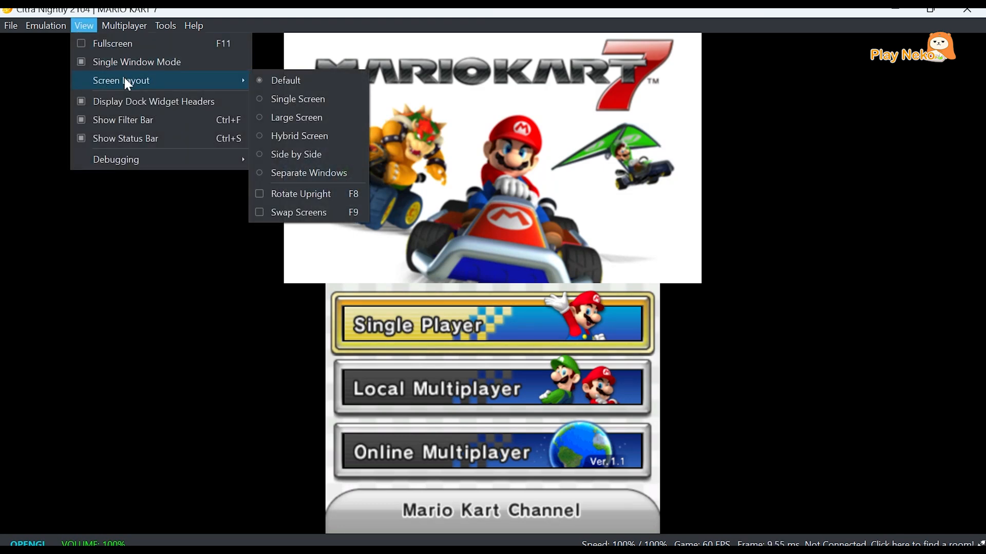
{"action": "mouse_move", "coordinate": [297, 99]}
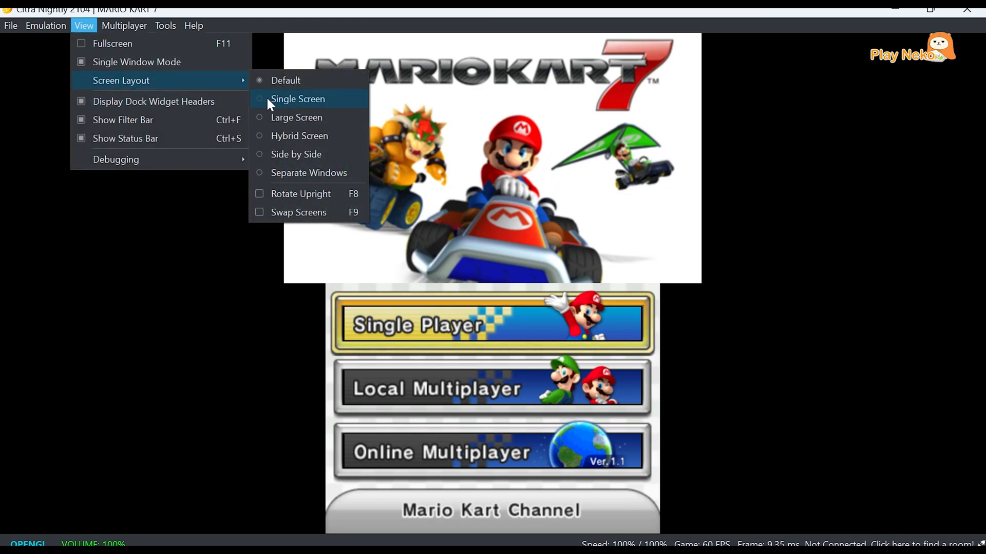
{"action": "mouse_move", "coordinate": [295, 117]}
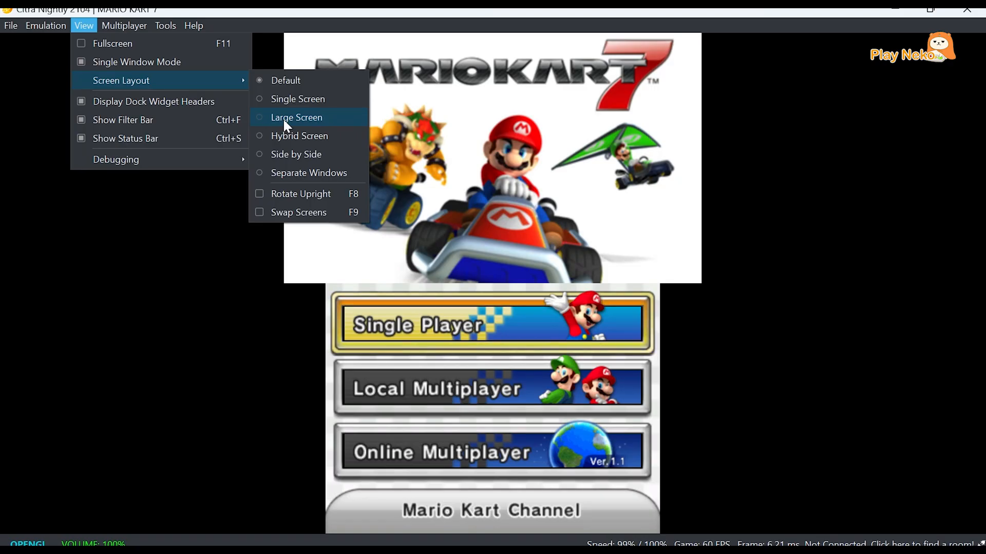
{"action": "left_click", "coordinate": [296, 117]}
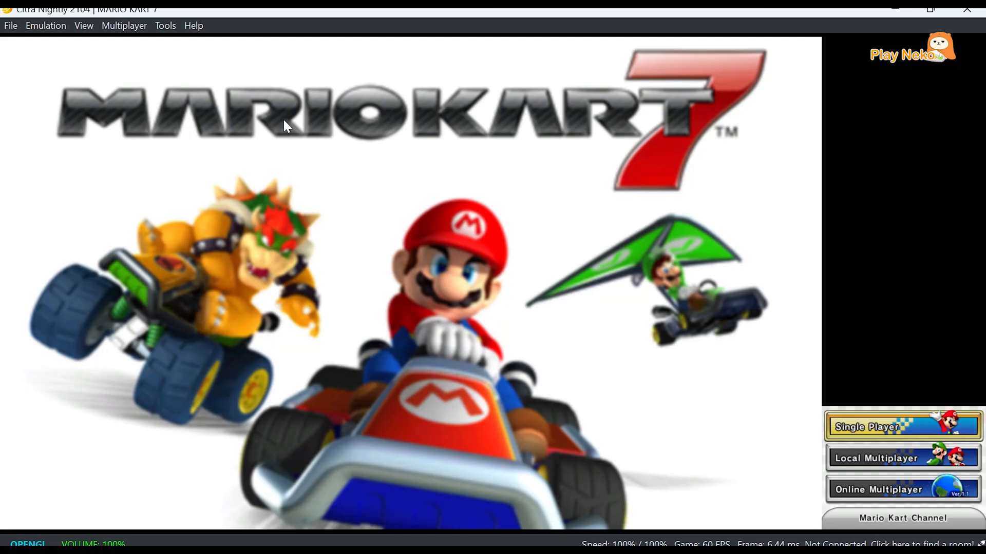
{"action": "mouse_move", "coordinate": [196, 90]}
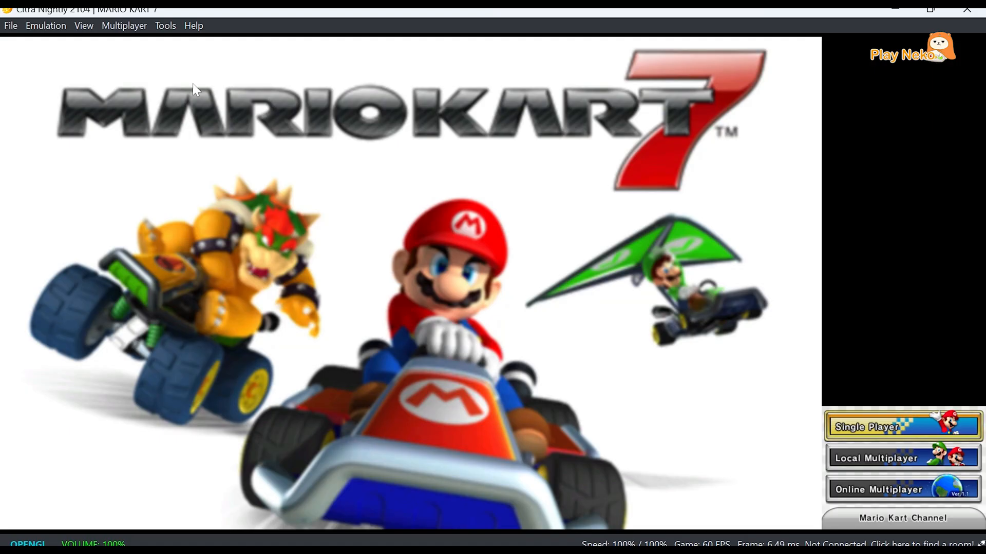
Set emulation speed to 120% in Configure, then start the 100cc Mushroom Cup Toad Circuit race.
{"action": "left_click", "coordinate": [45, 25]}
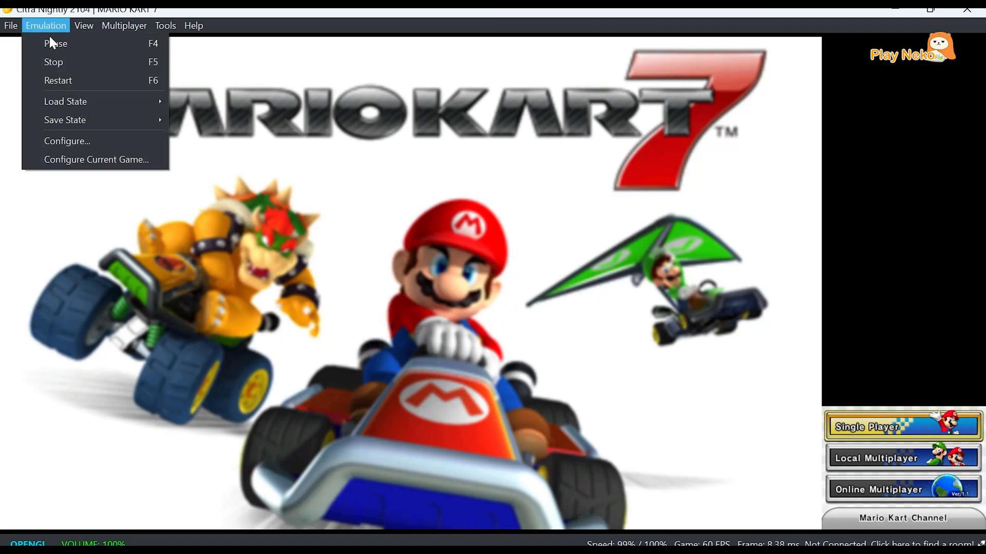
{"action": "left_click", "coordinate": [67, 141]}
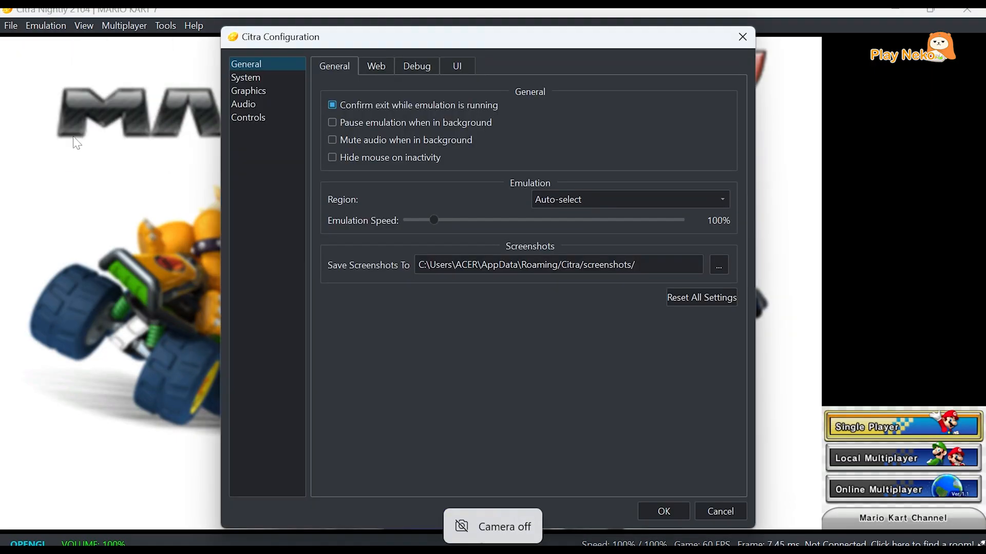
{"action": "mouse_move", "coordinate": [386, 230]}
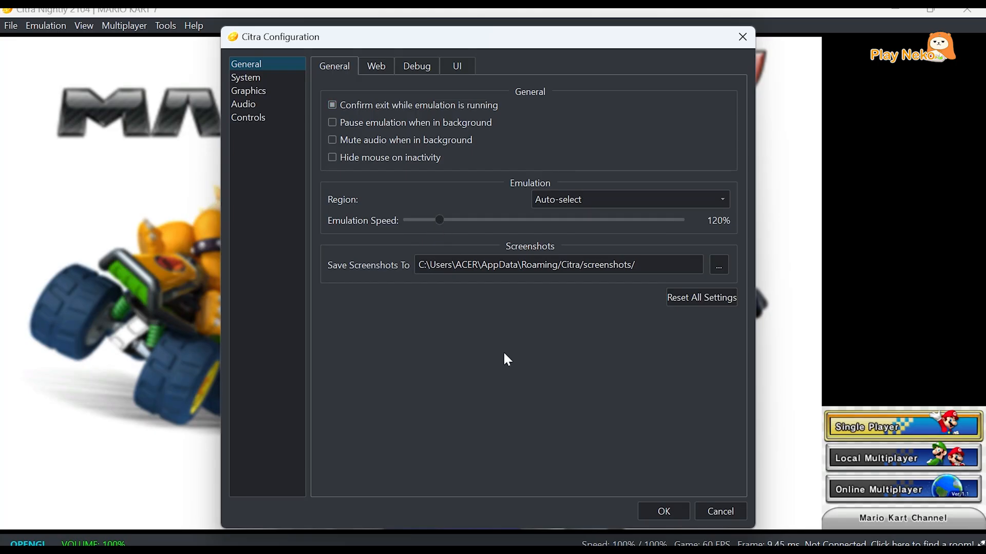
{"action": "left_click", "coordinate": [662, 511]}
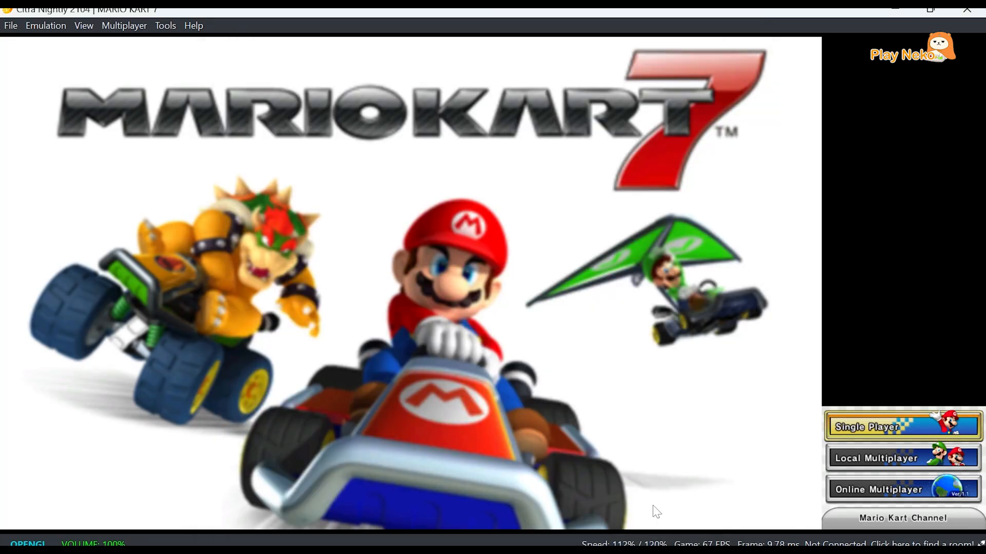
{"action": "left_click", "coordinate": [902, 427]}
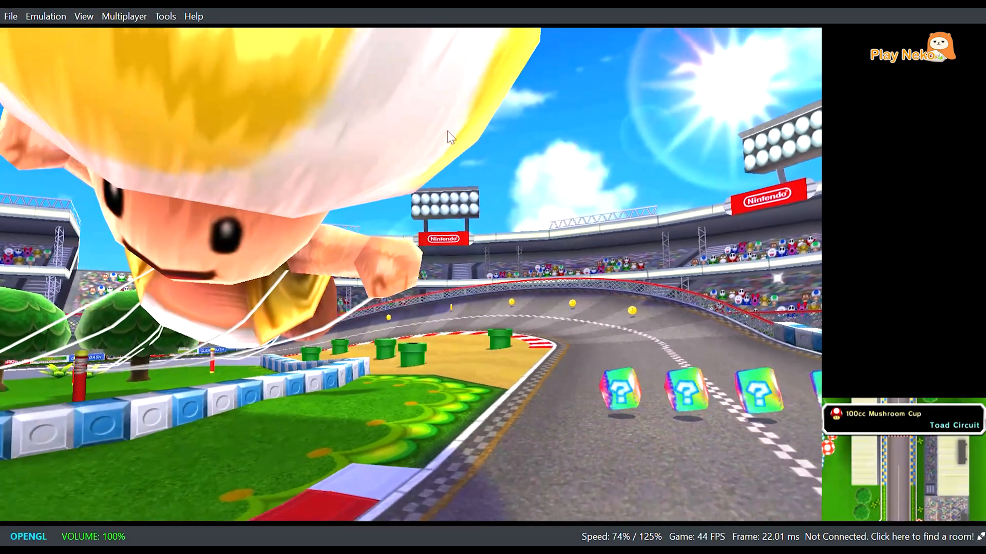